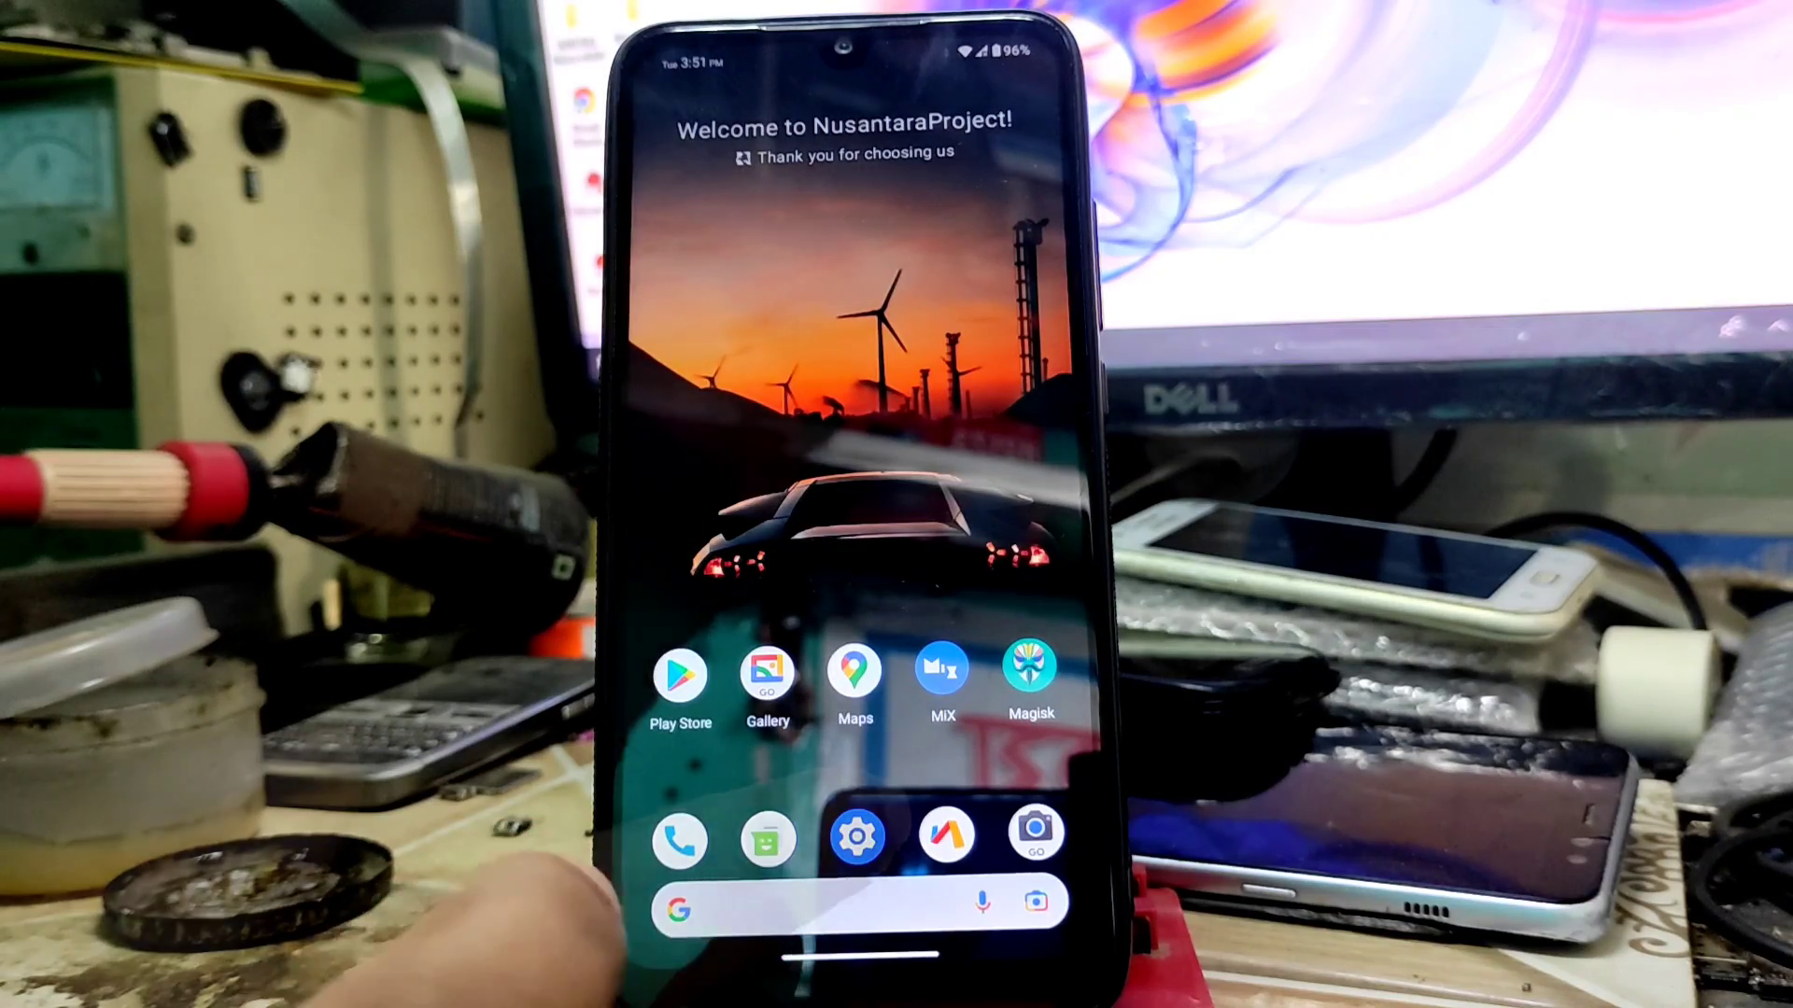
# View About phone and the Android Version card confirming Nusantara v3.3 on Android 11, then return to the main list
pyautogui.click(855, 832)
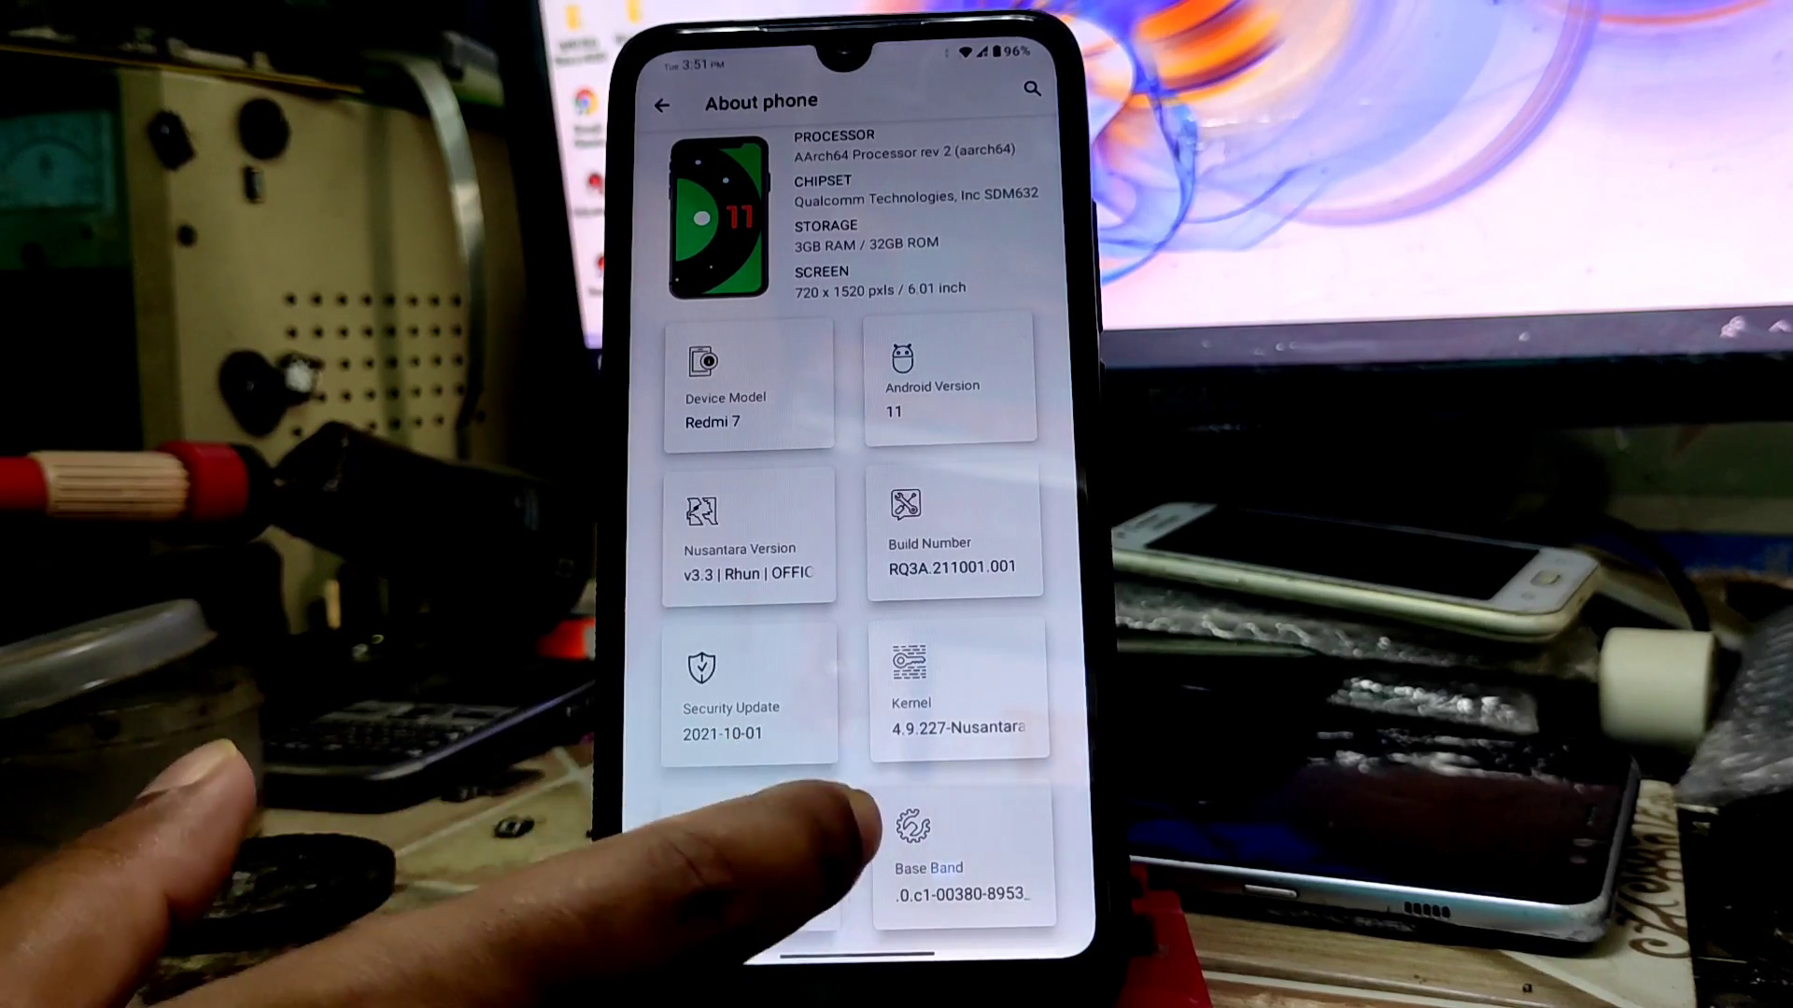
pyautogui.scroll(-3)
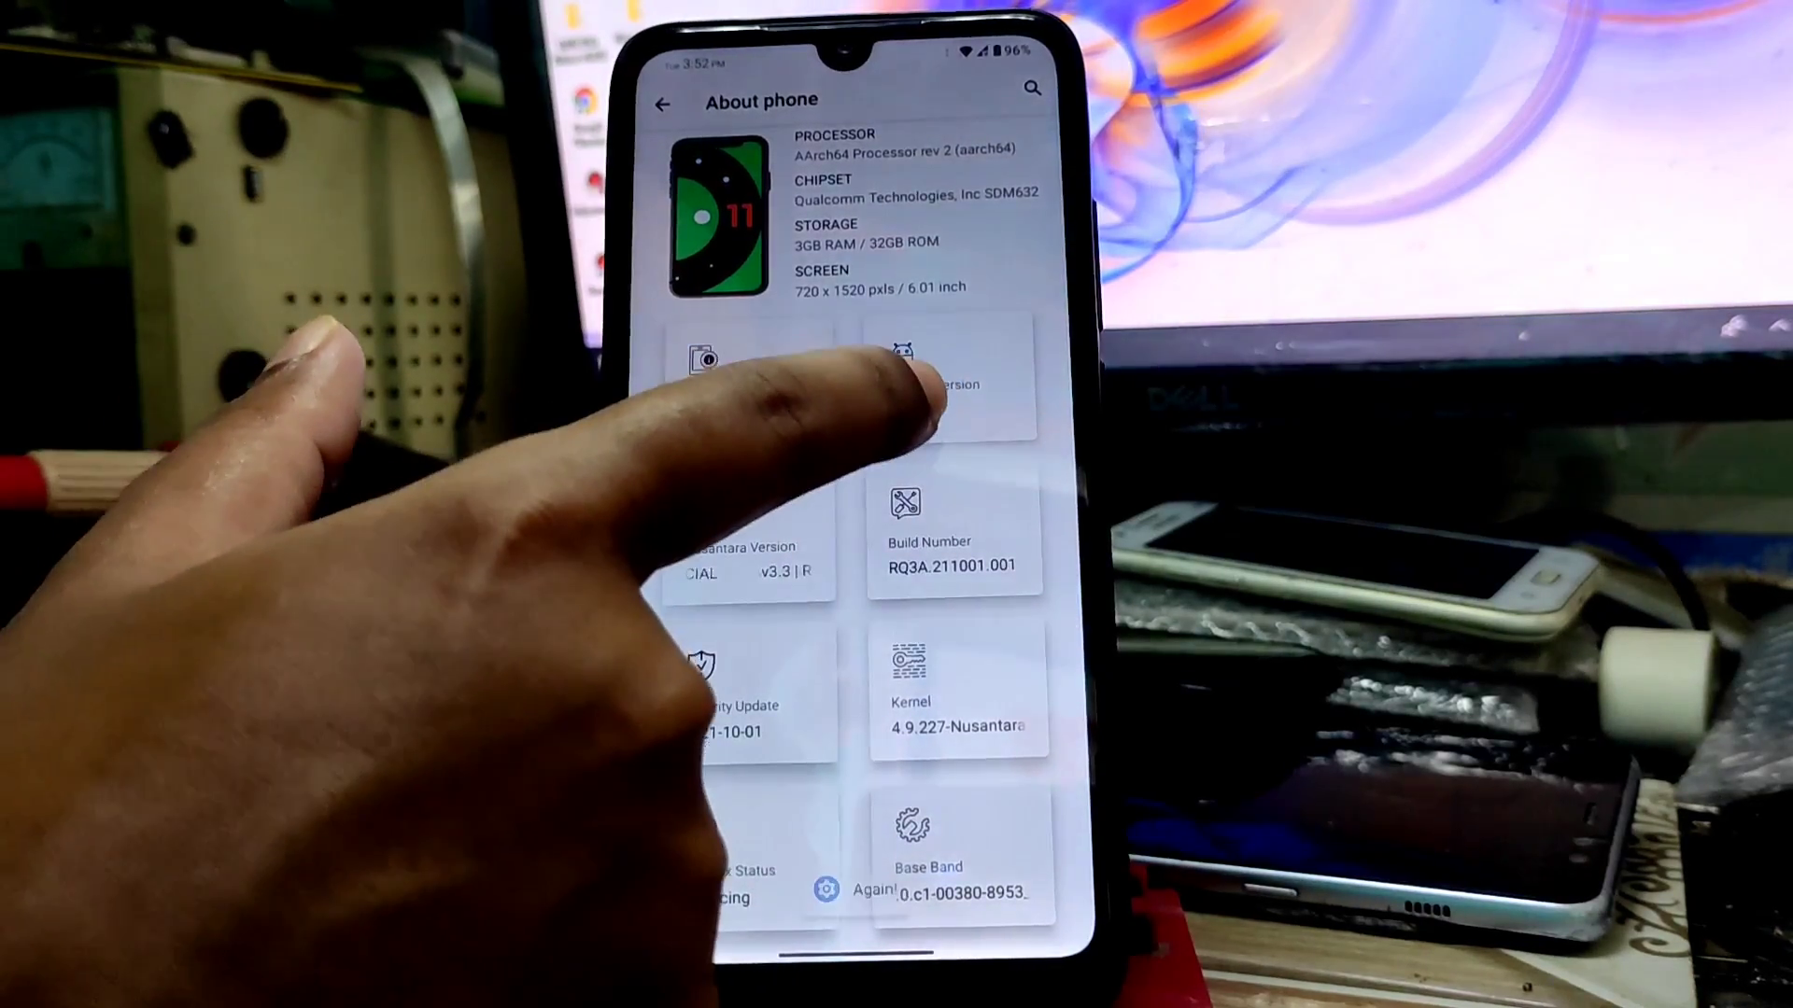
pyautogui.click(926, 383)
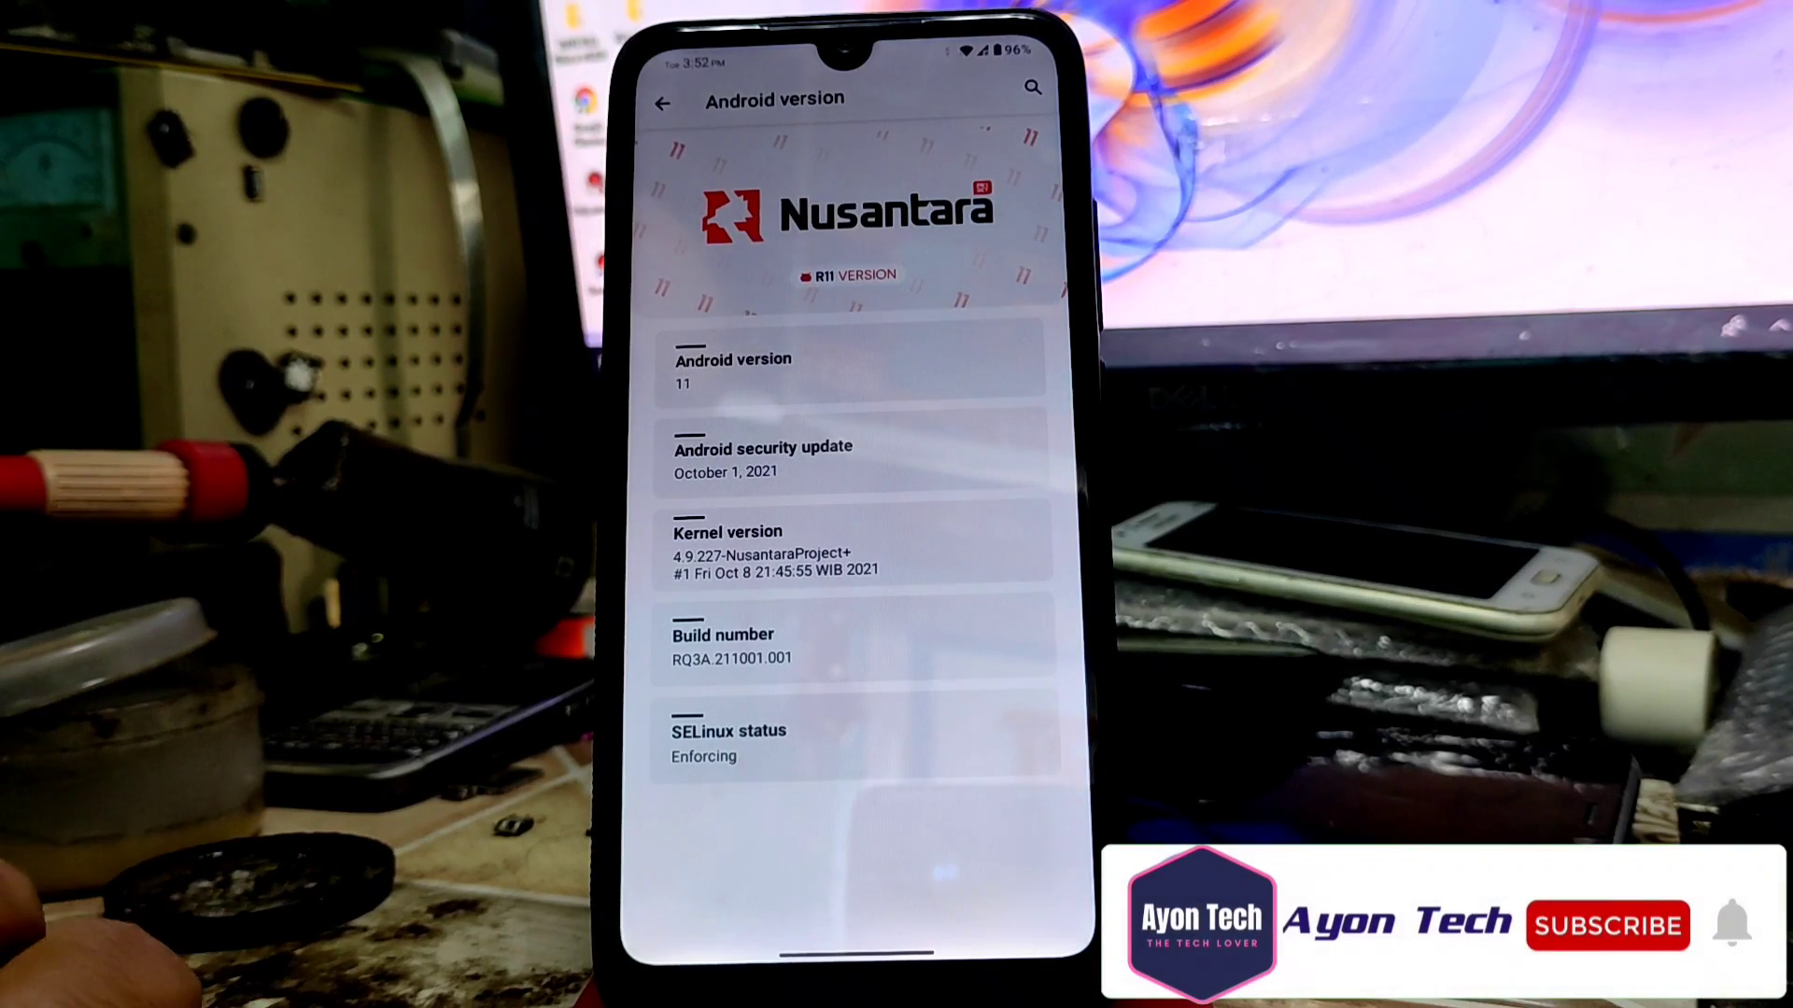
pyautogui.click(1605, 924)
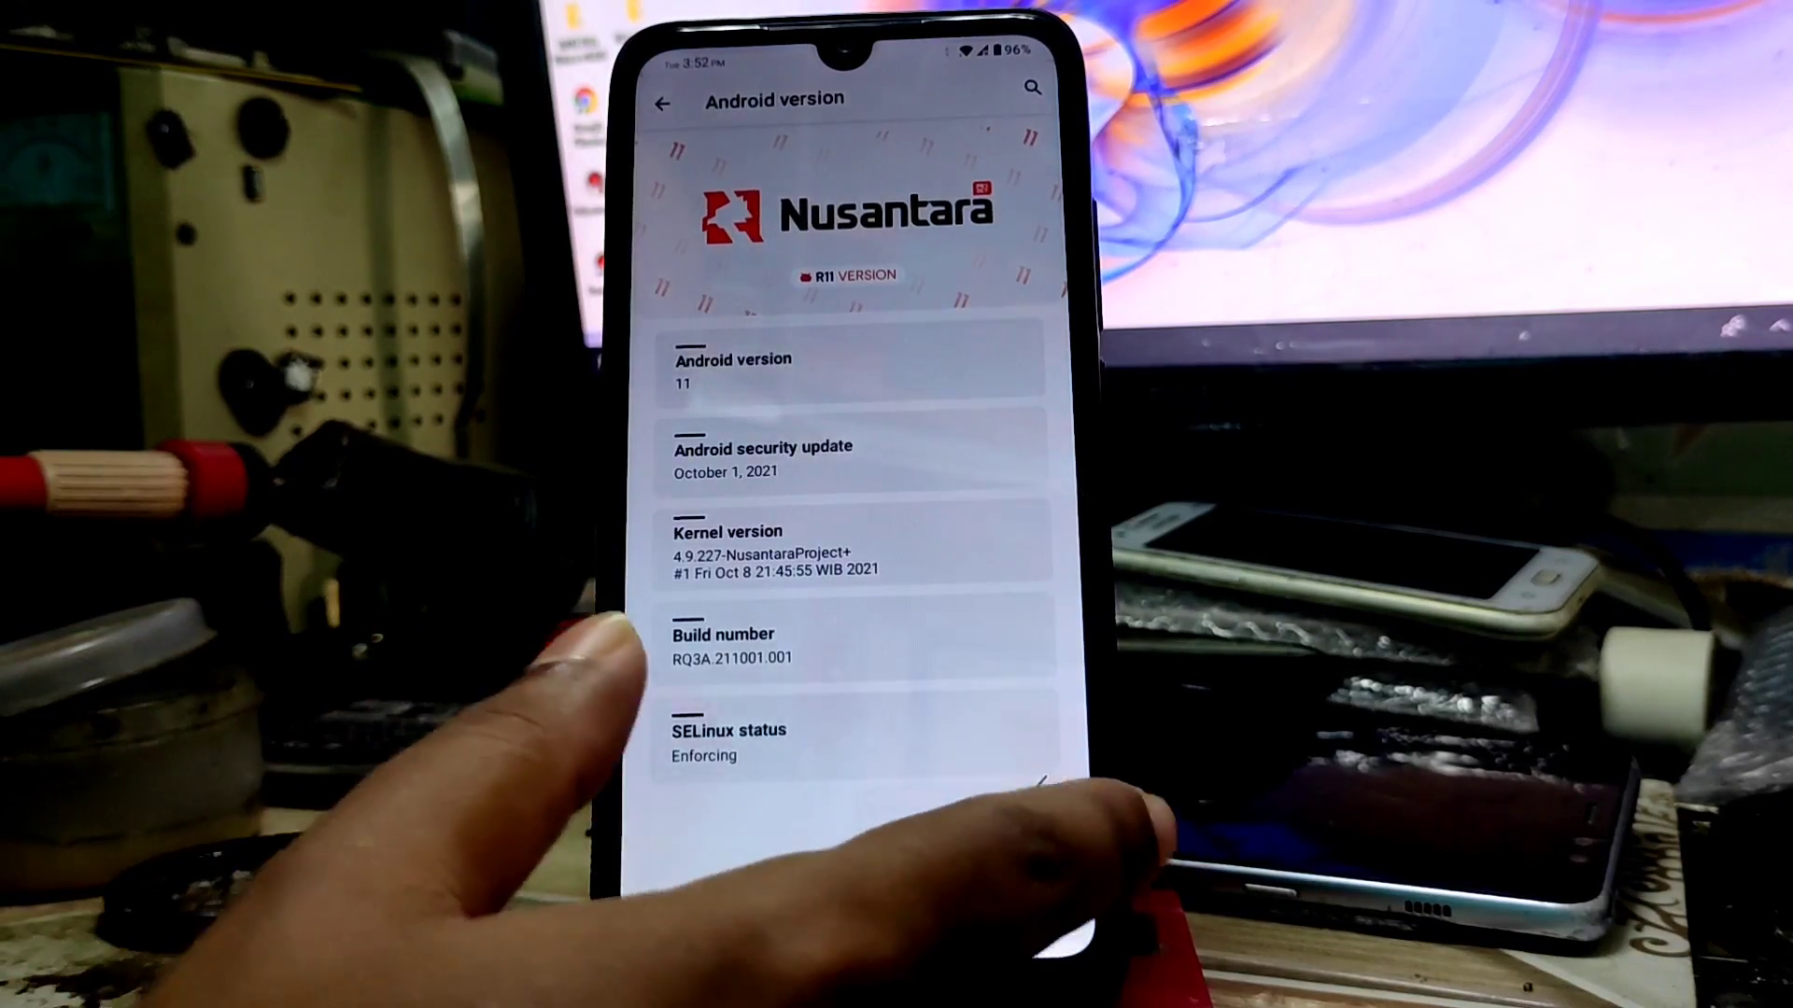
pyautogui.click(657, 100)
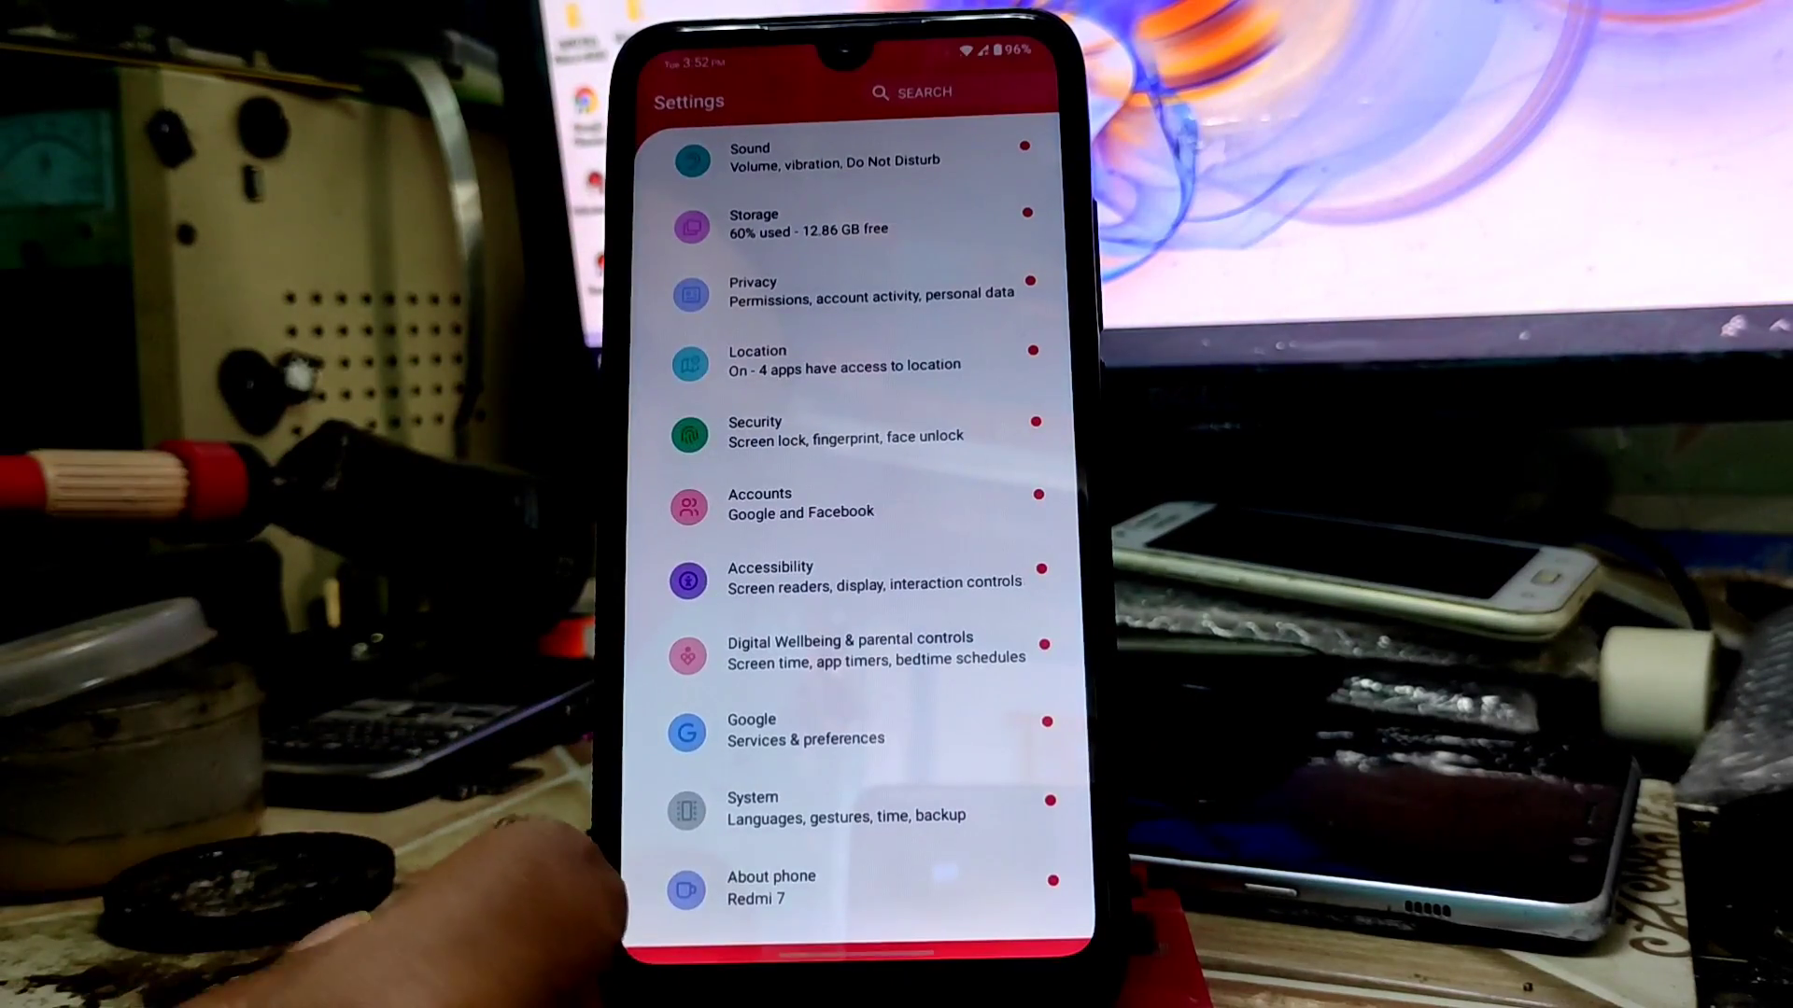
pyautogui.scroll(-3)
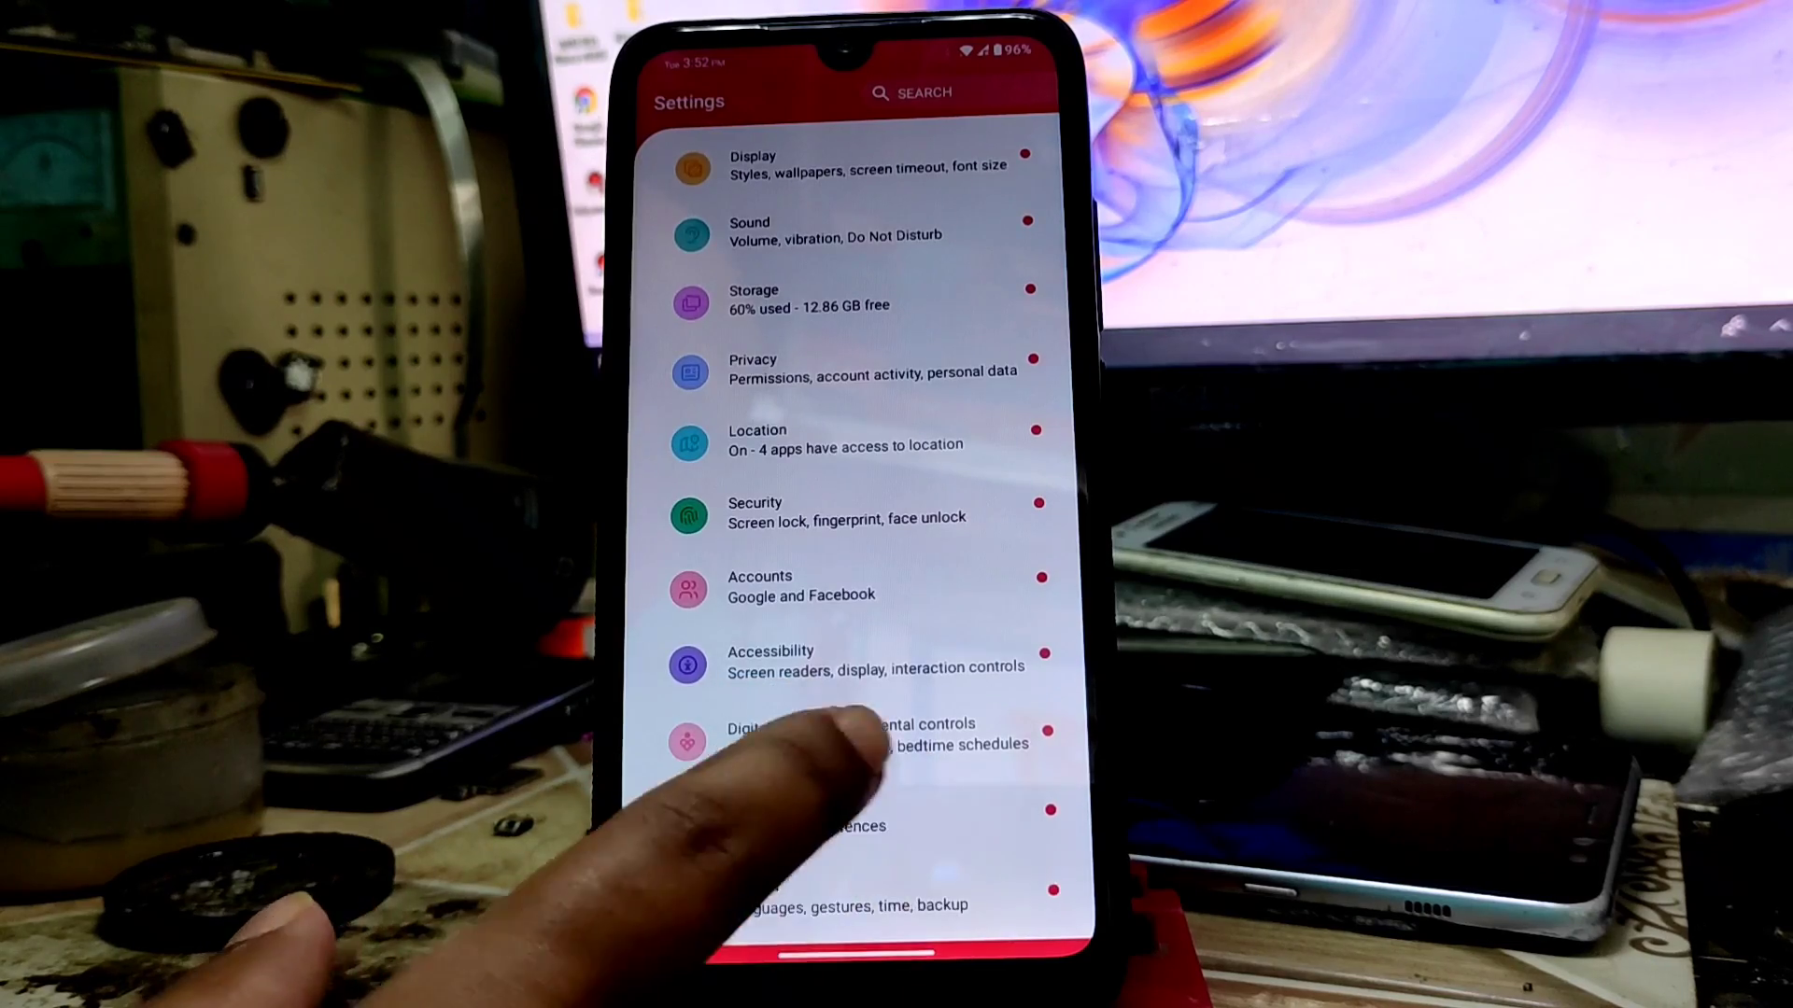
pyautogui.scroll(-3)
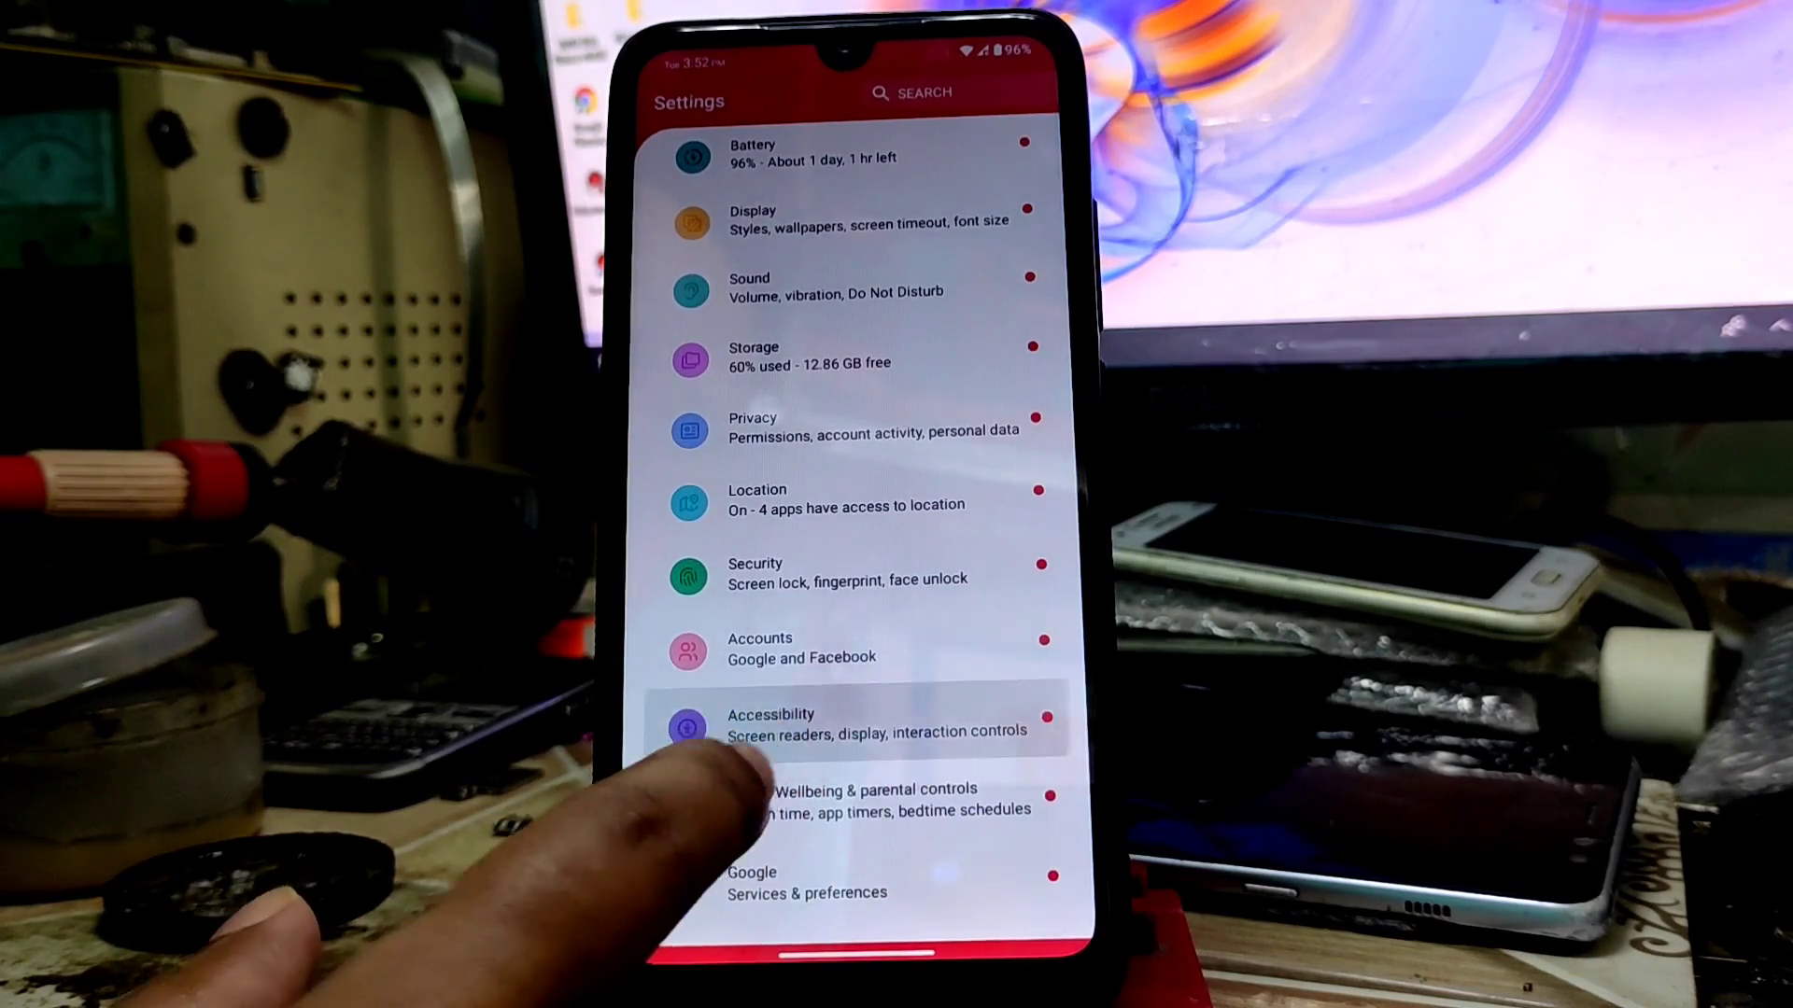
pyautogui.click(842, 723)
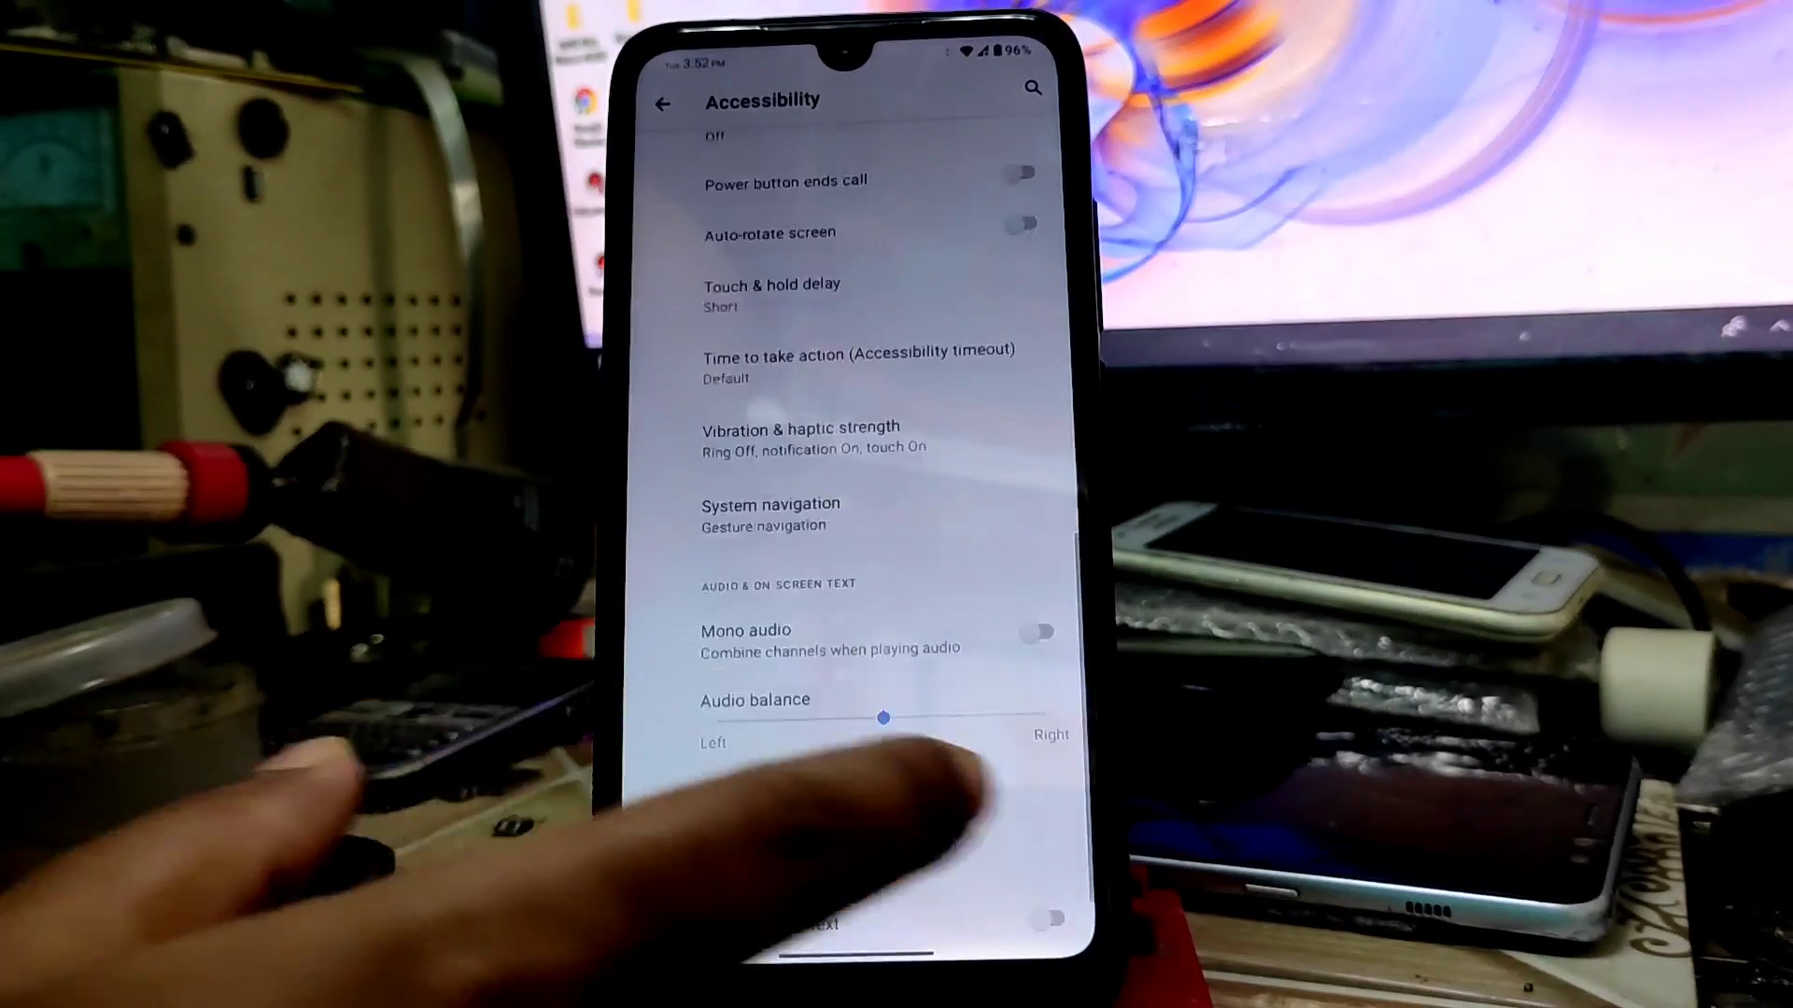
pyautogui.click(659, 103)
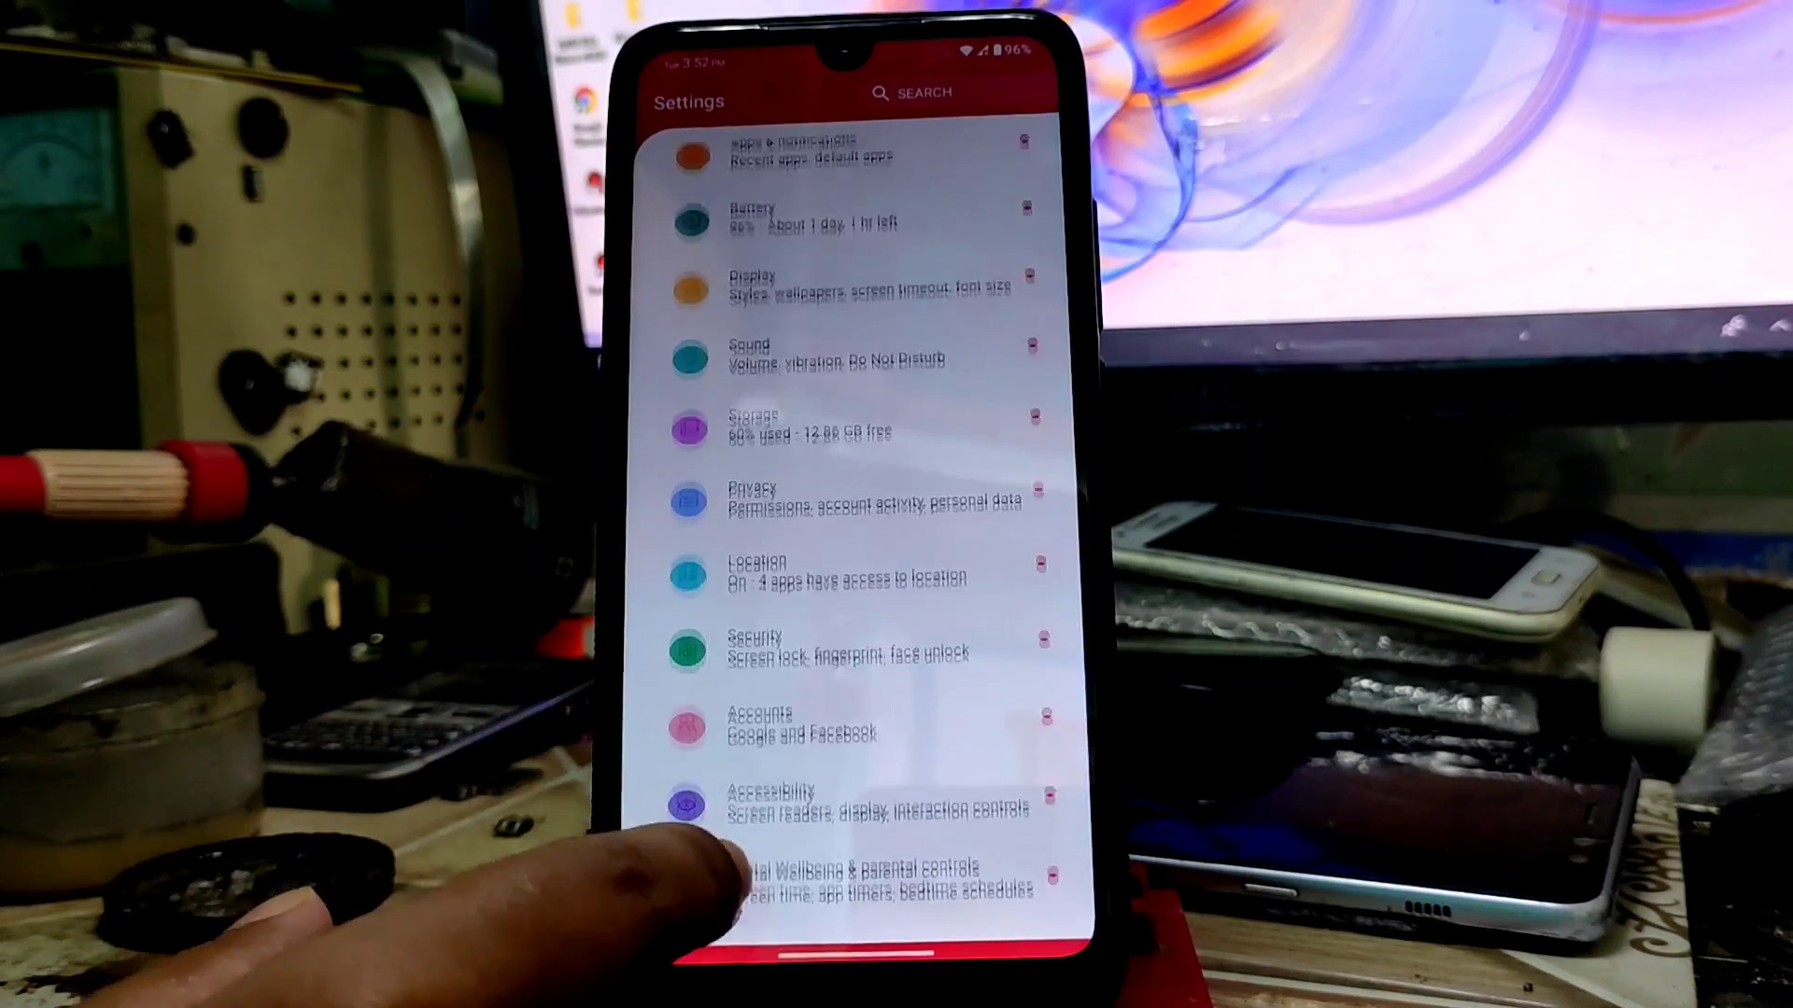
pyautogui.click(801, 646)
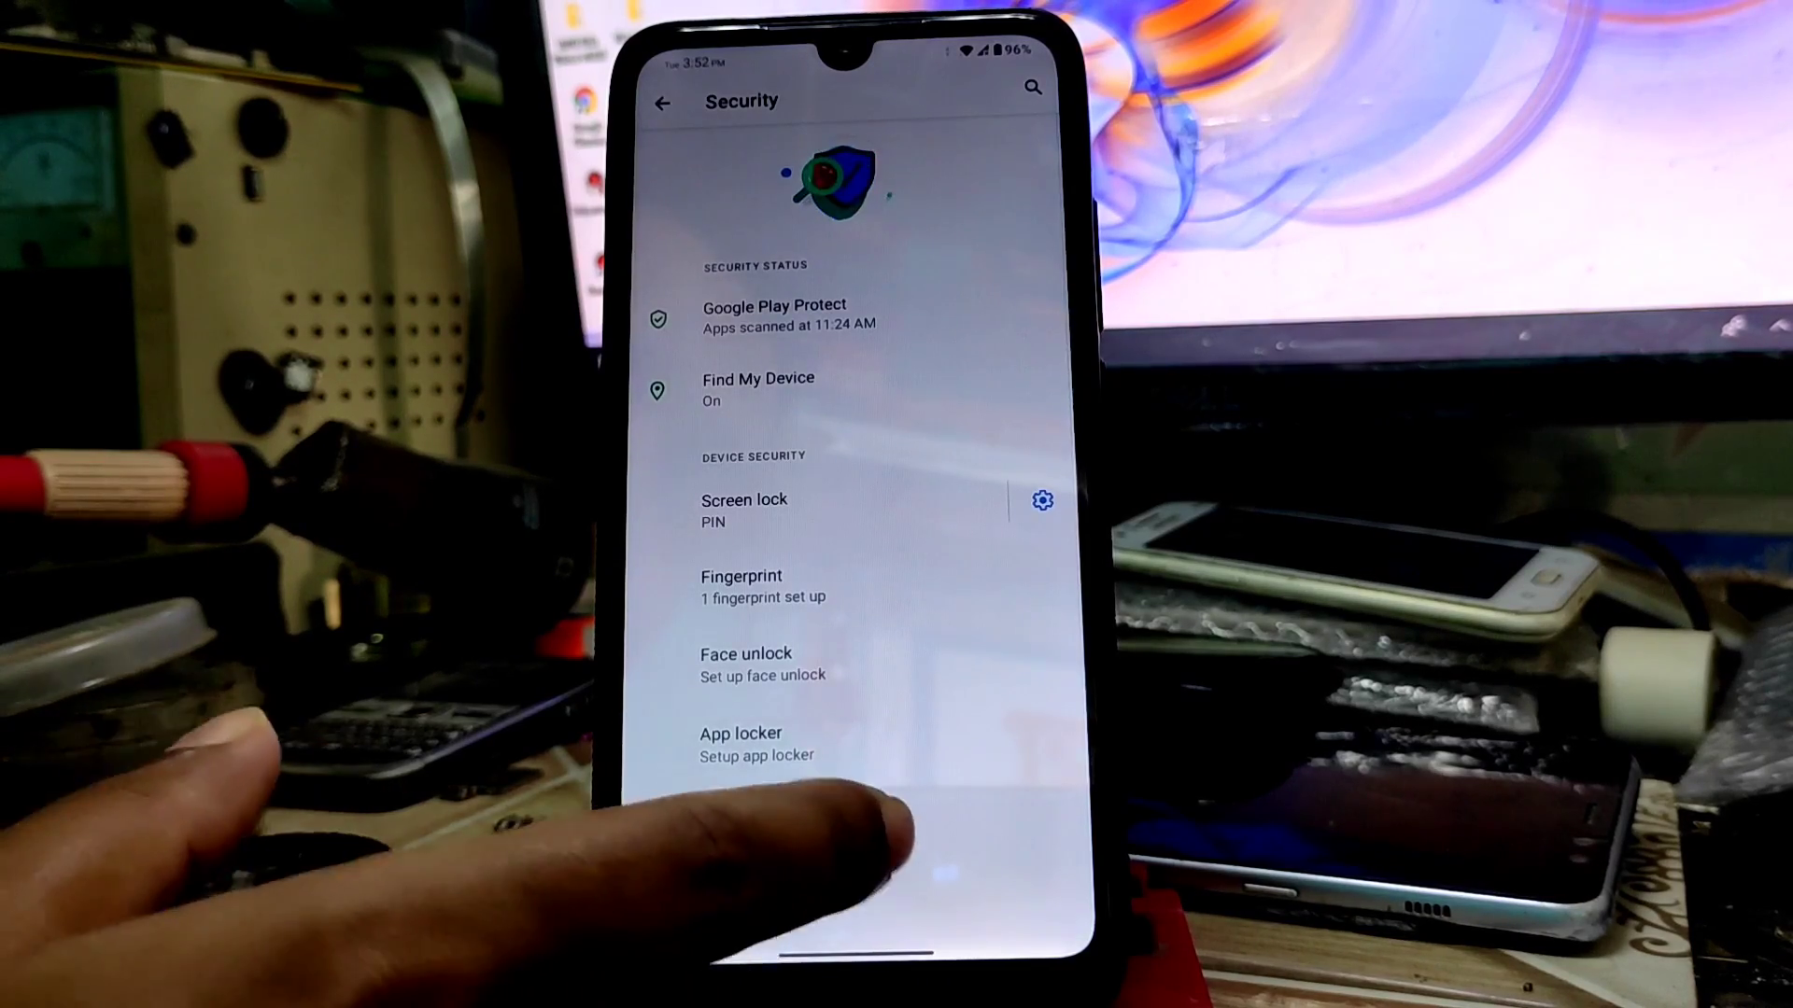
pyautogui.scroll(-3)
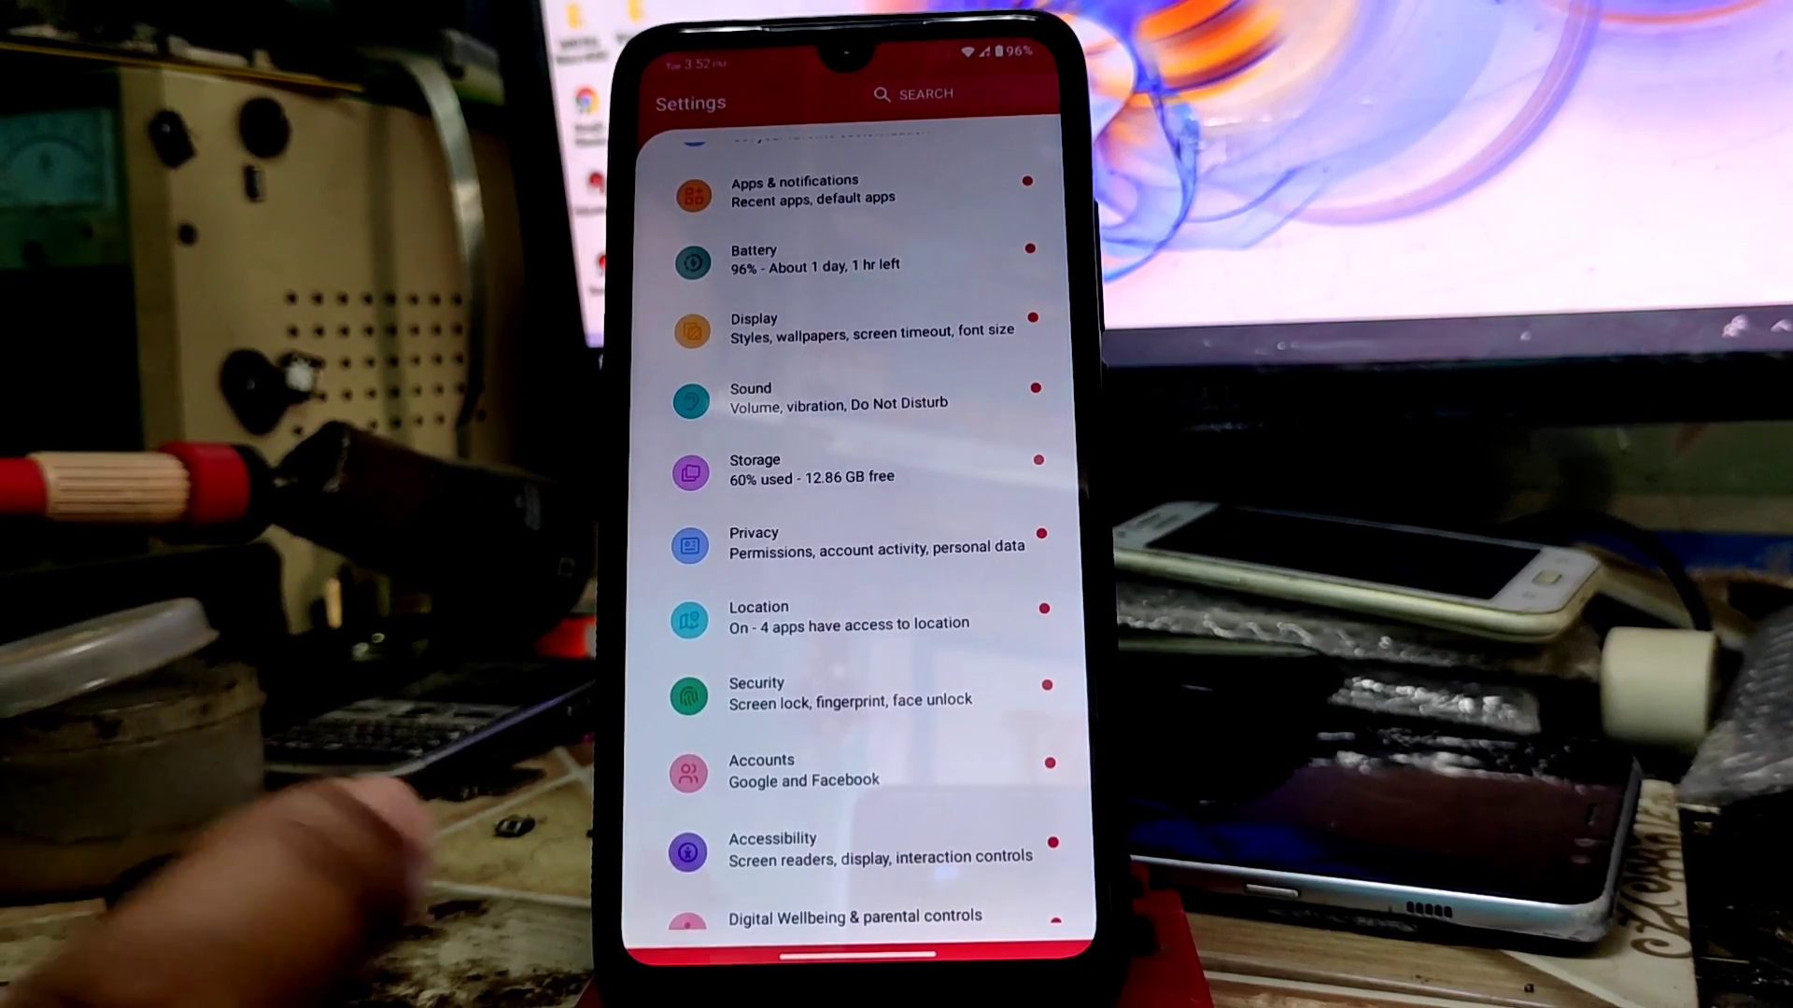
# Browse the Strange Dimension wallpaper collection from the Display settings' Styles & wallpapers
pyautogui.scroll(-3)
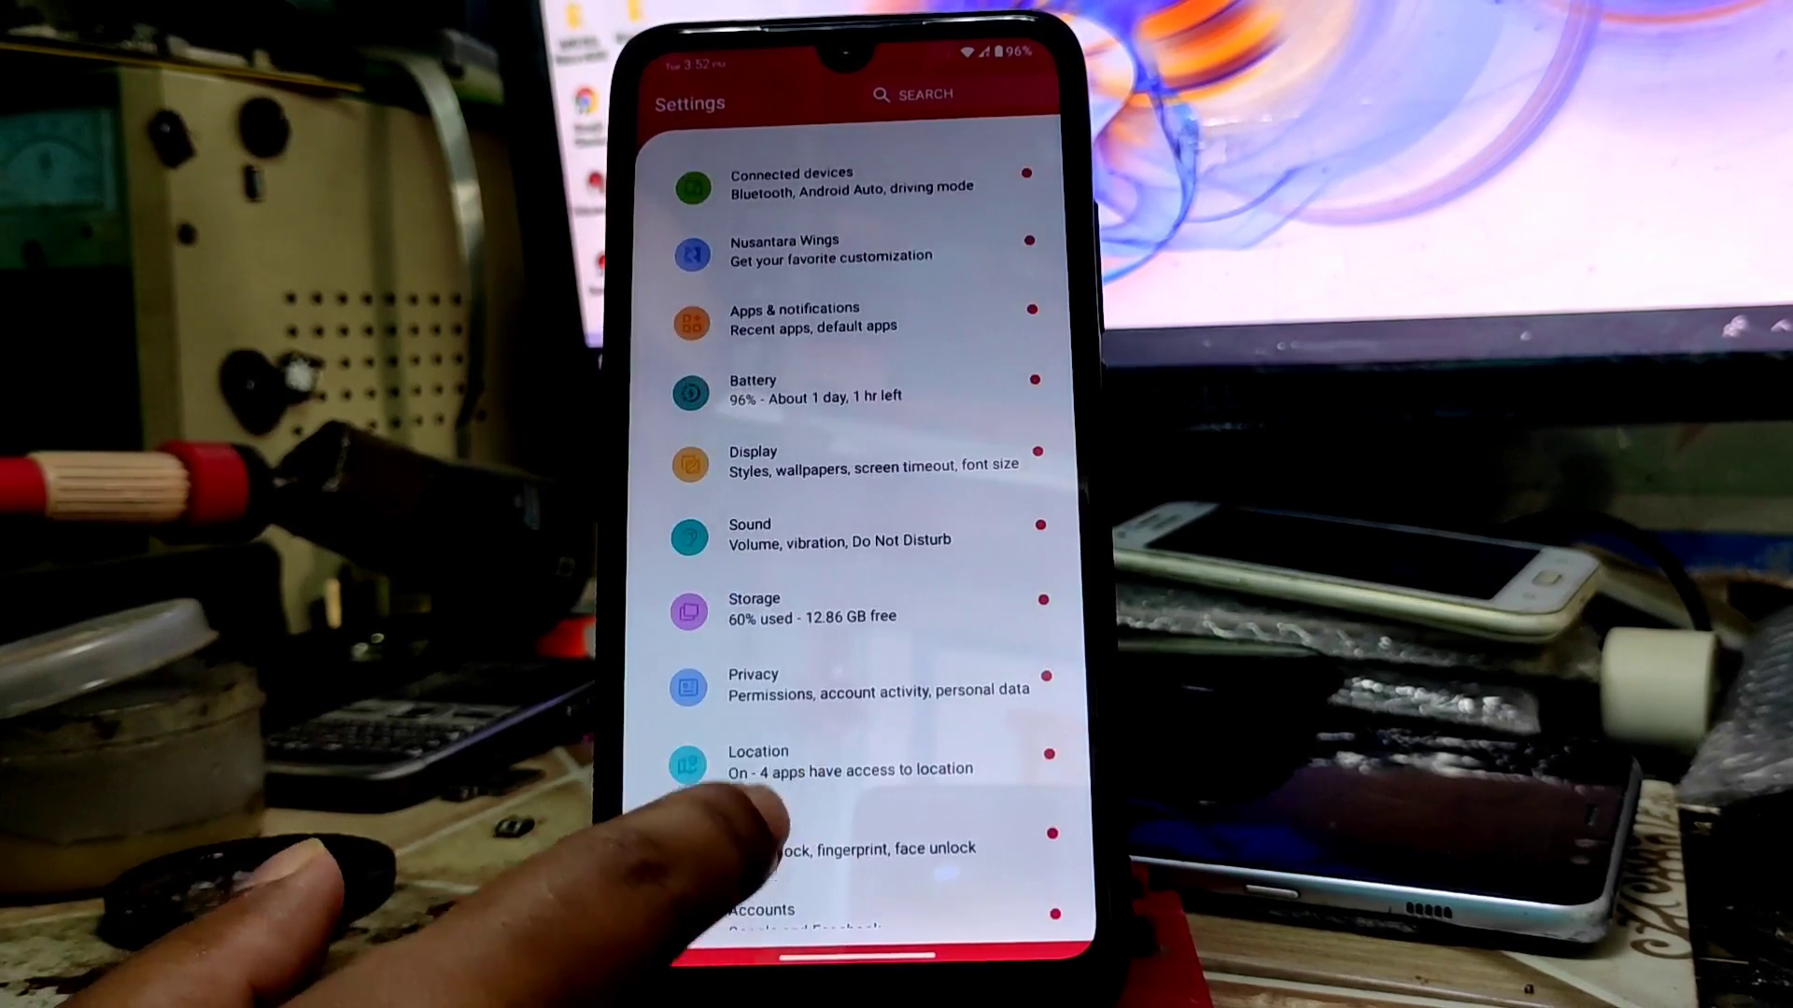
pyautogui.scroll(-3)
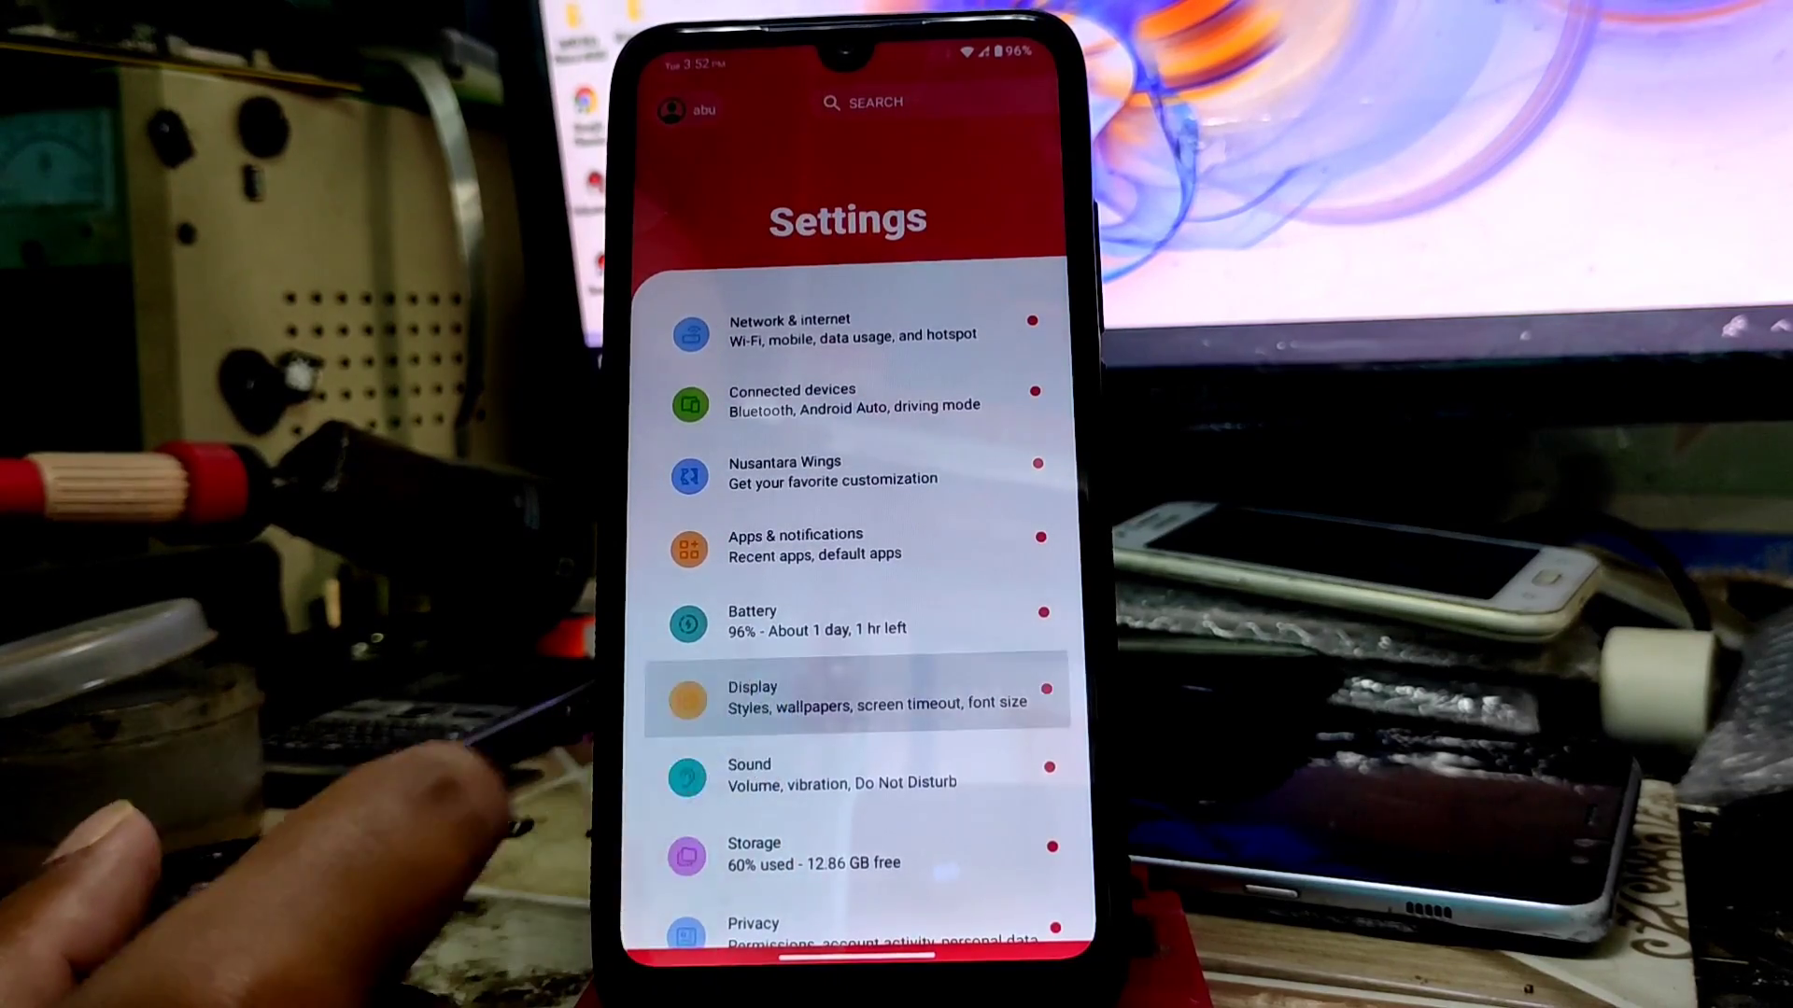
pyautogui.click(848, 694)
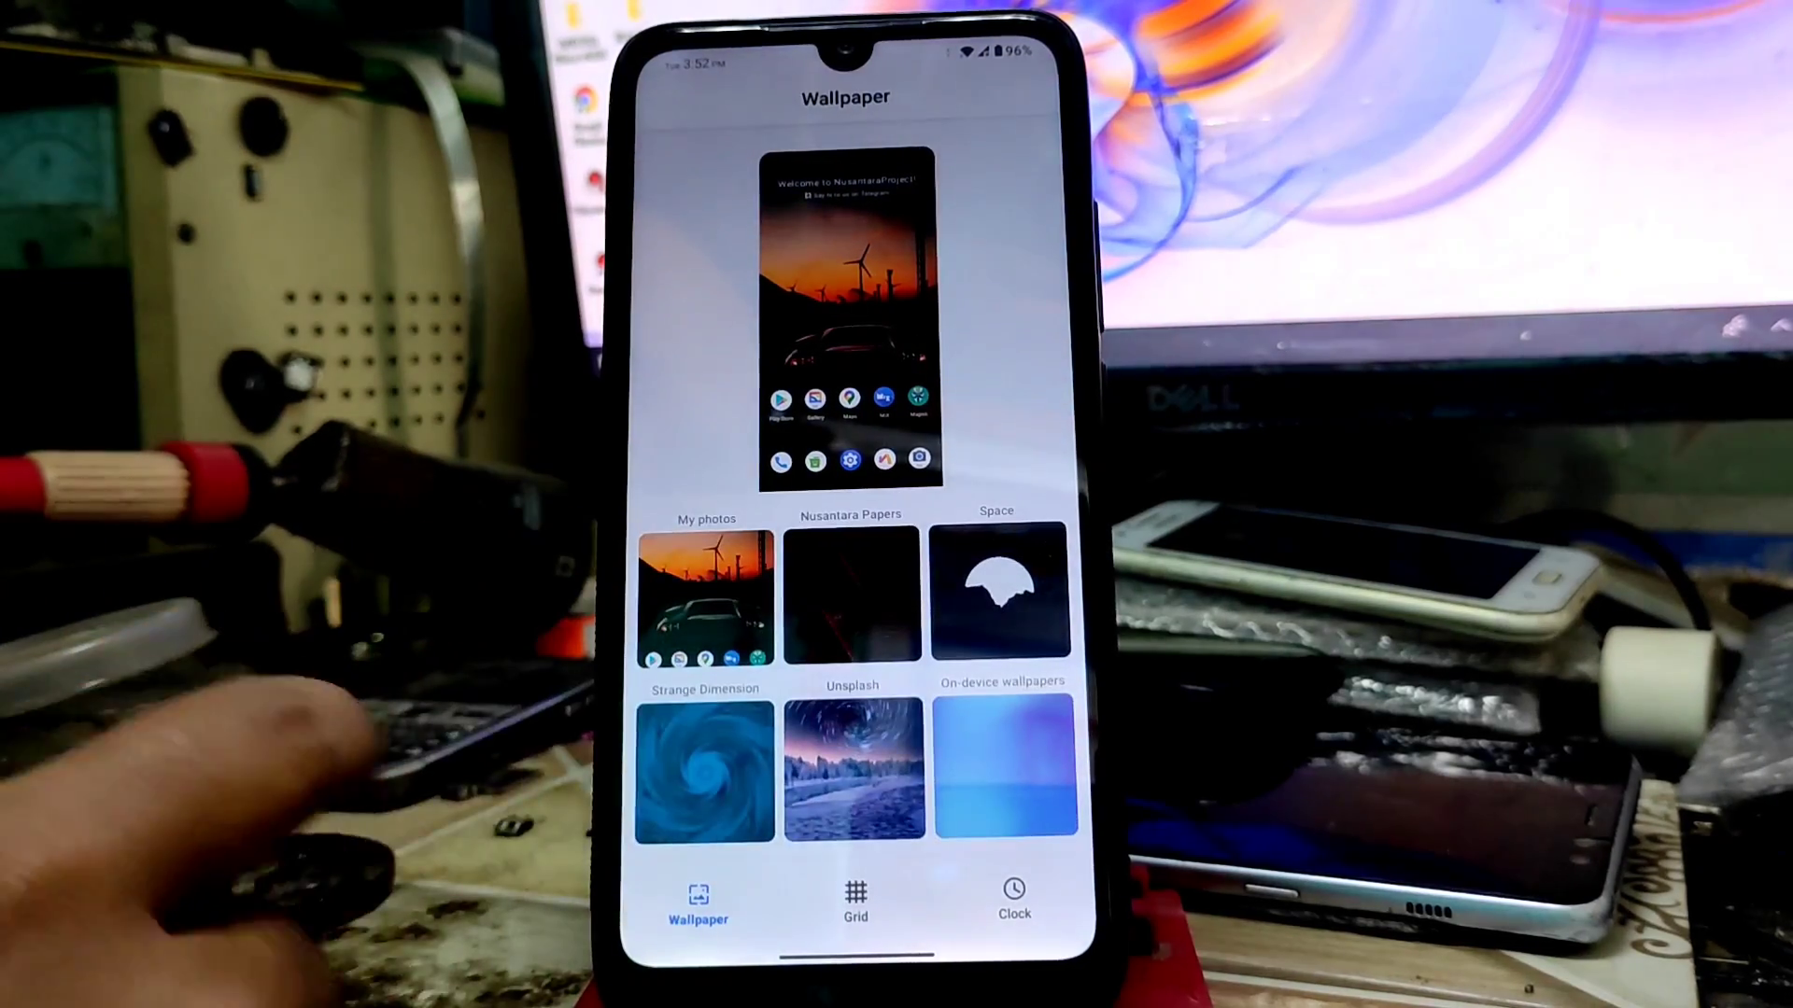
pyautogui.click(704, 766)
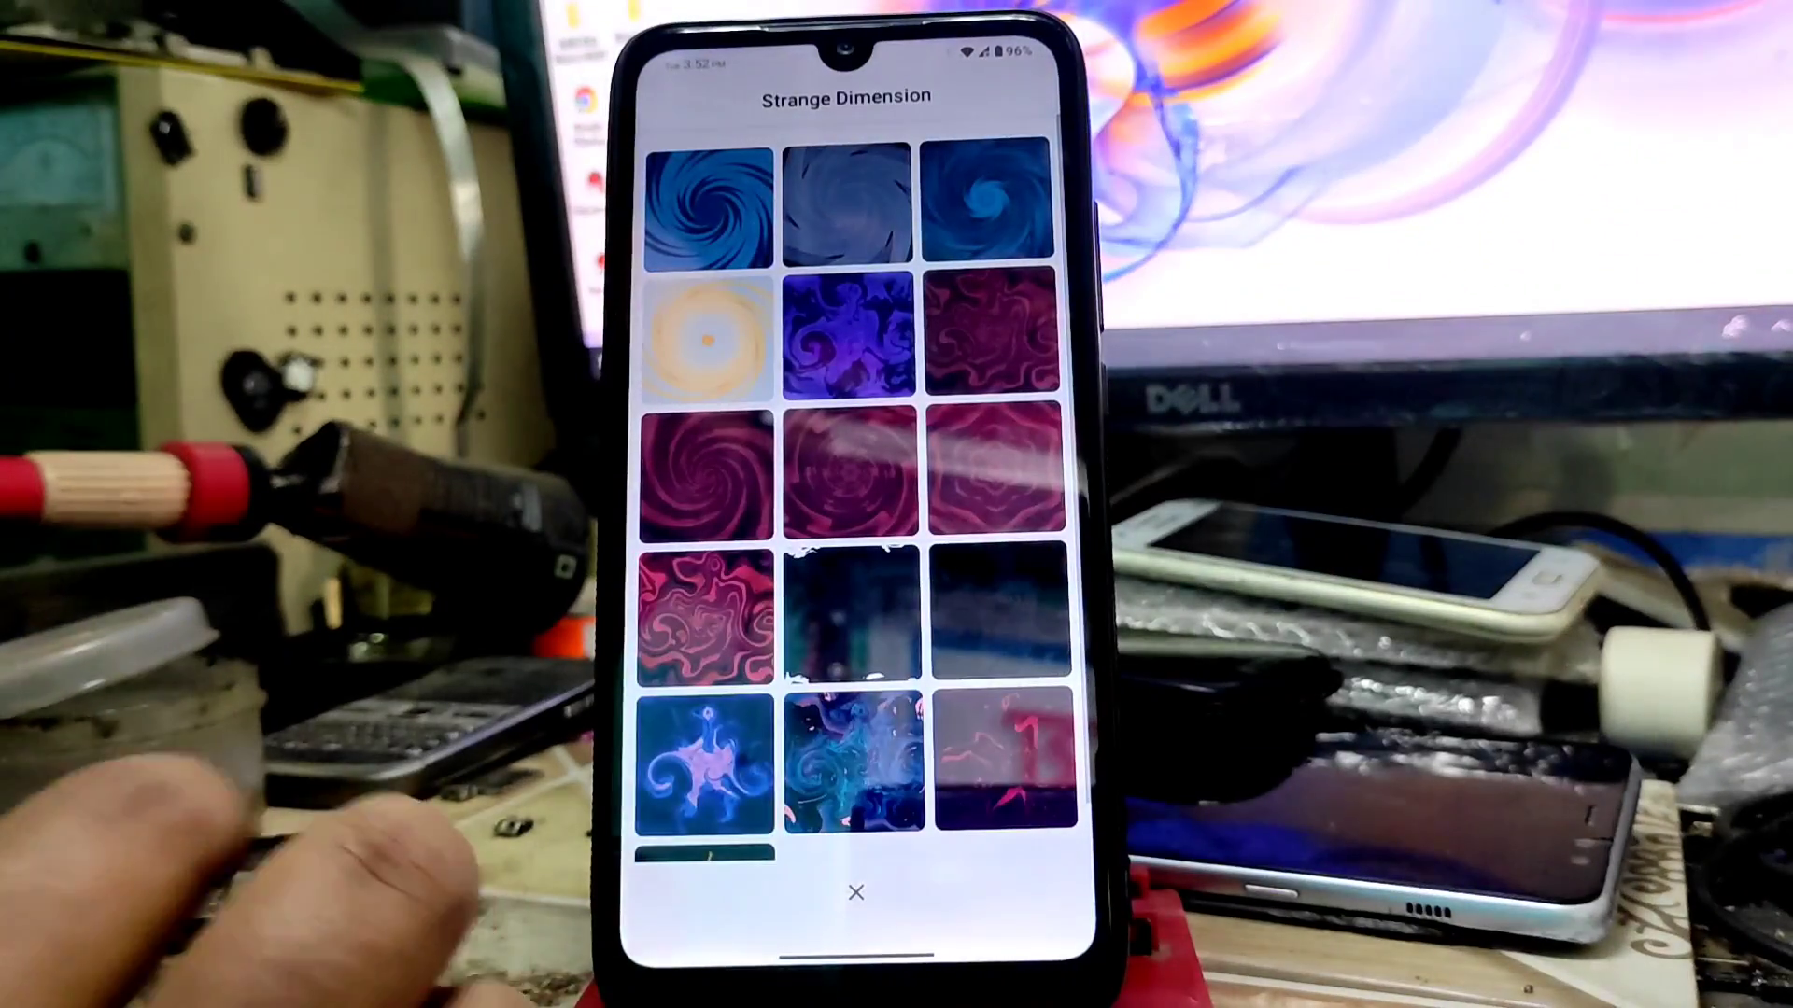
pyautogui.scroll(-3)
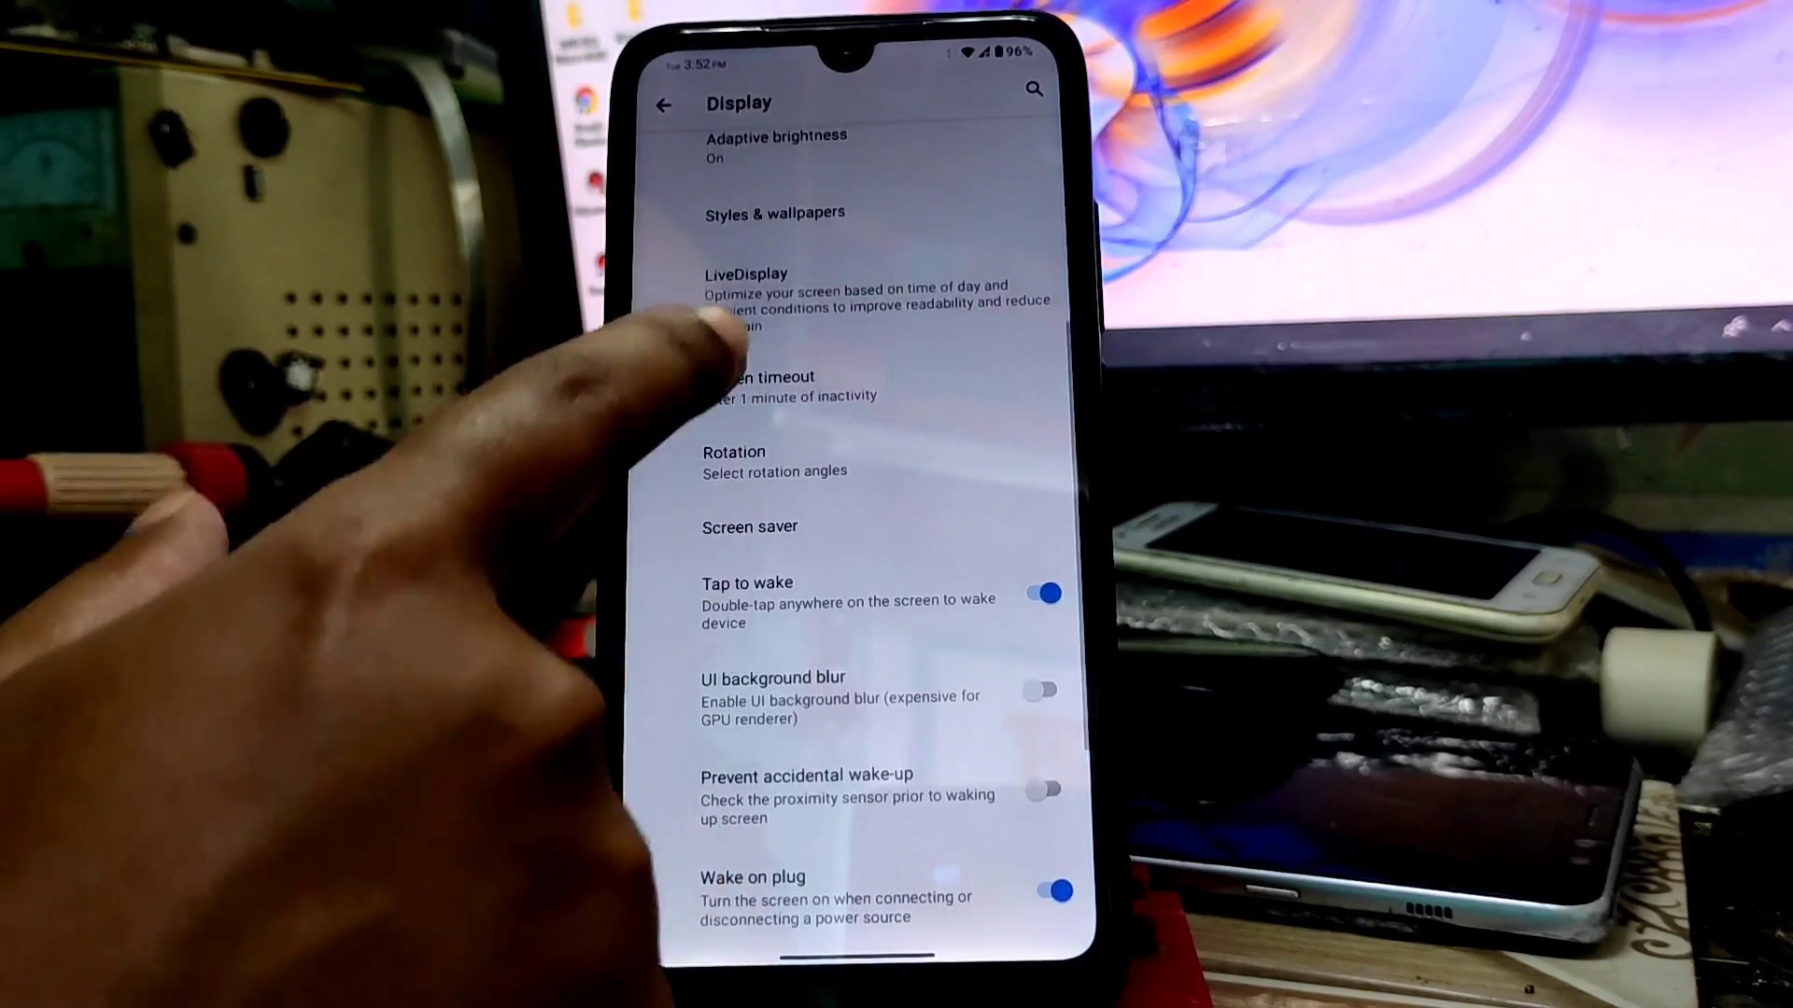
# View the LiveDisplay colour calibration options and return to the Display page
pyautogui.click(745, 297)
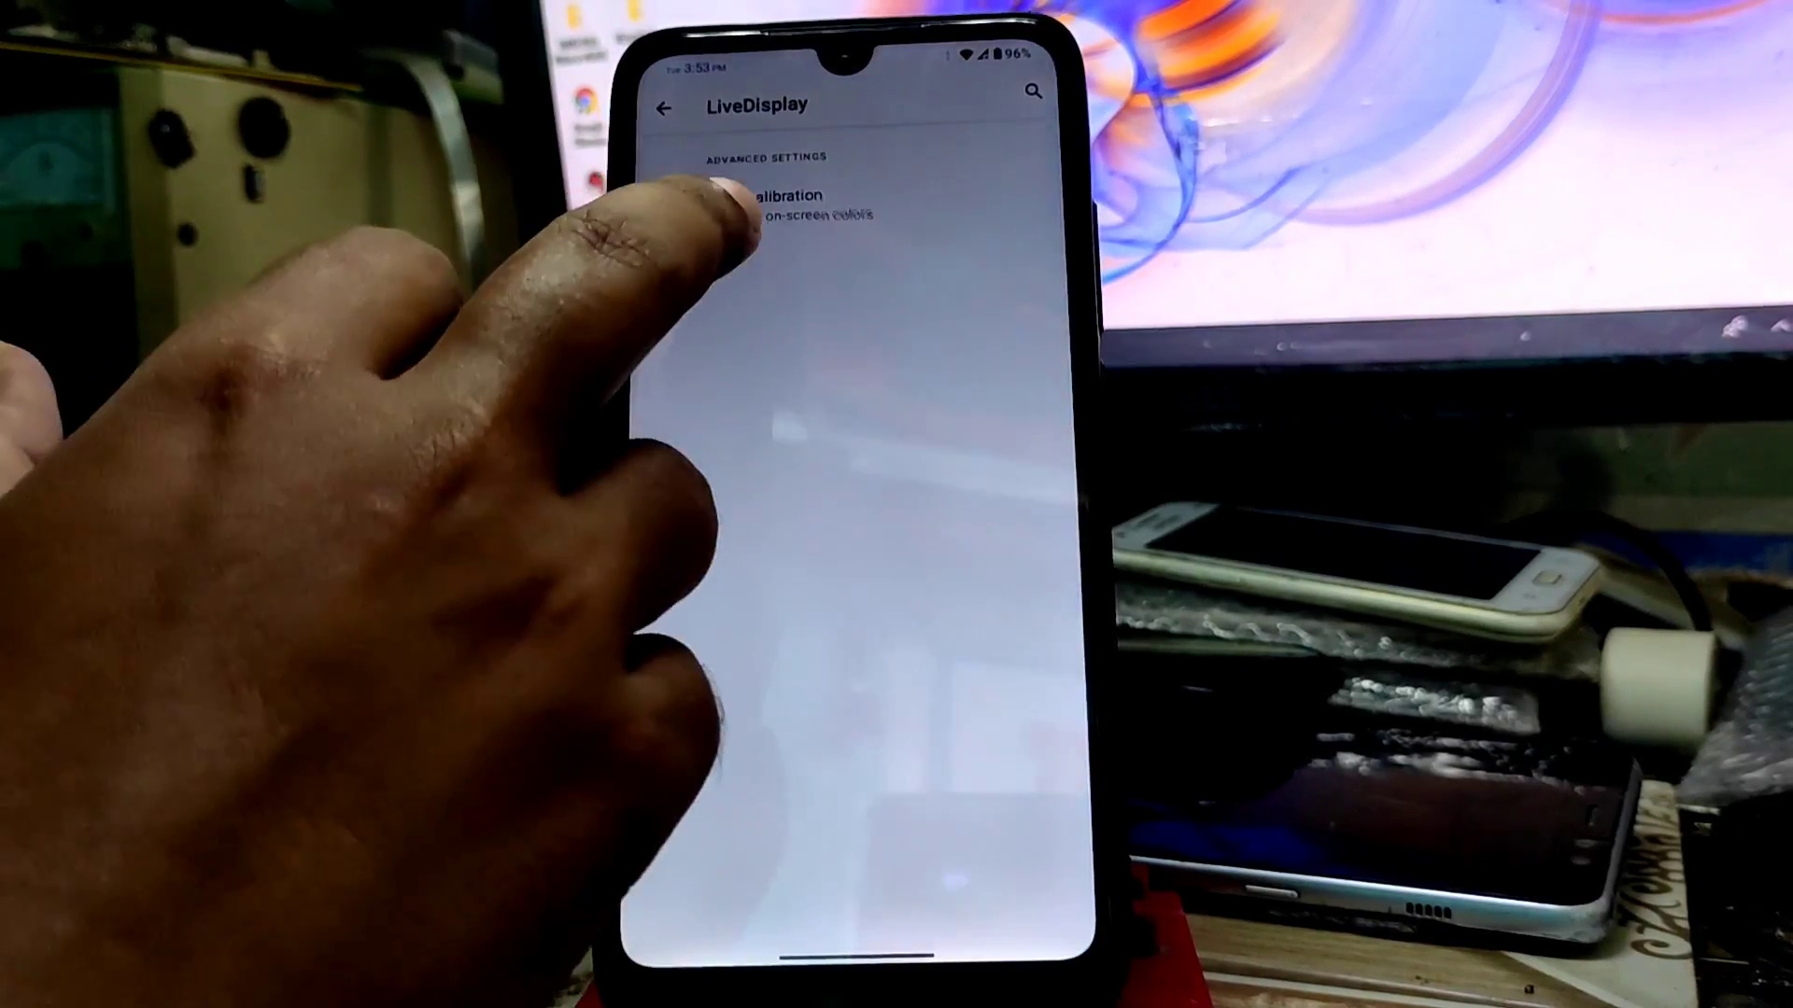
pyautogui.click(754, 194)
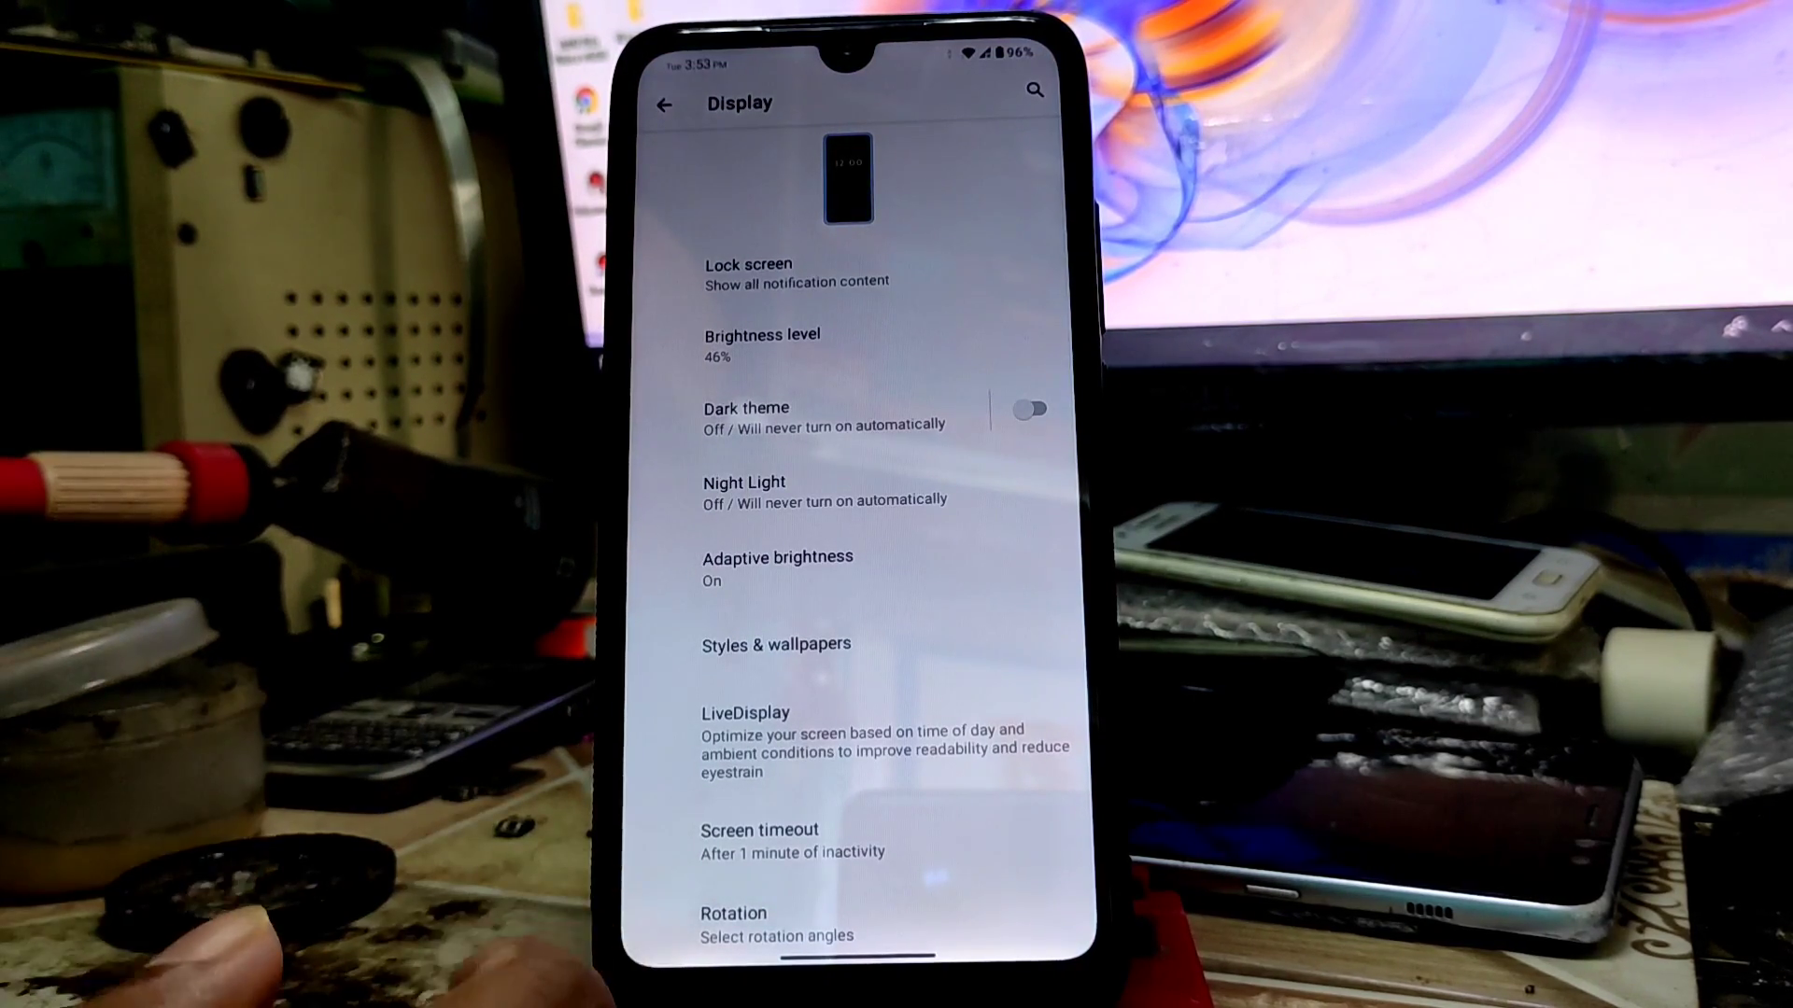
# Enable UI background blur, glance at the Smallest width dialog without changing it, and return to the main list
pyautogui.scroll(-3)
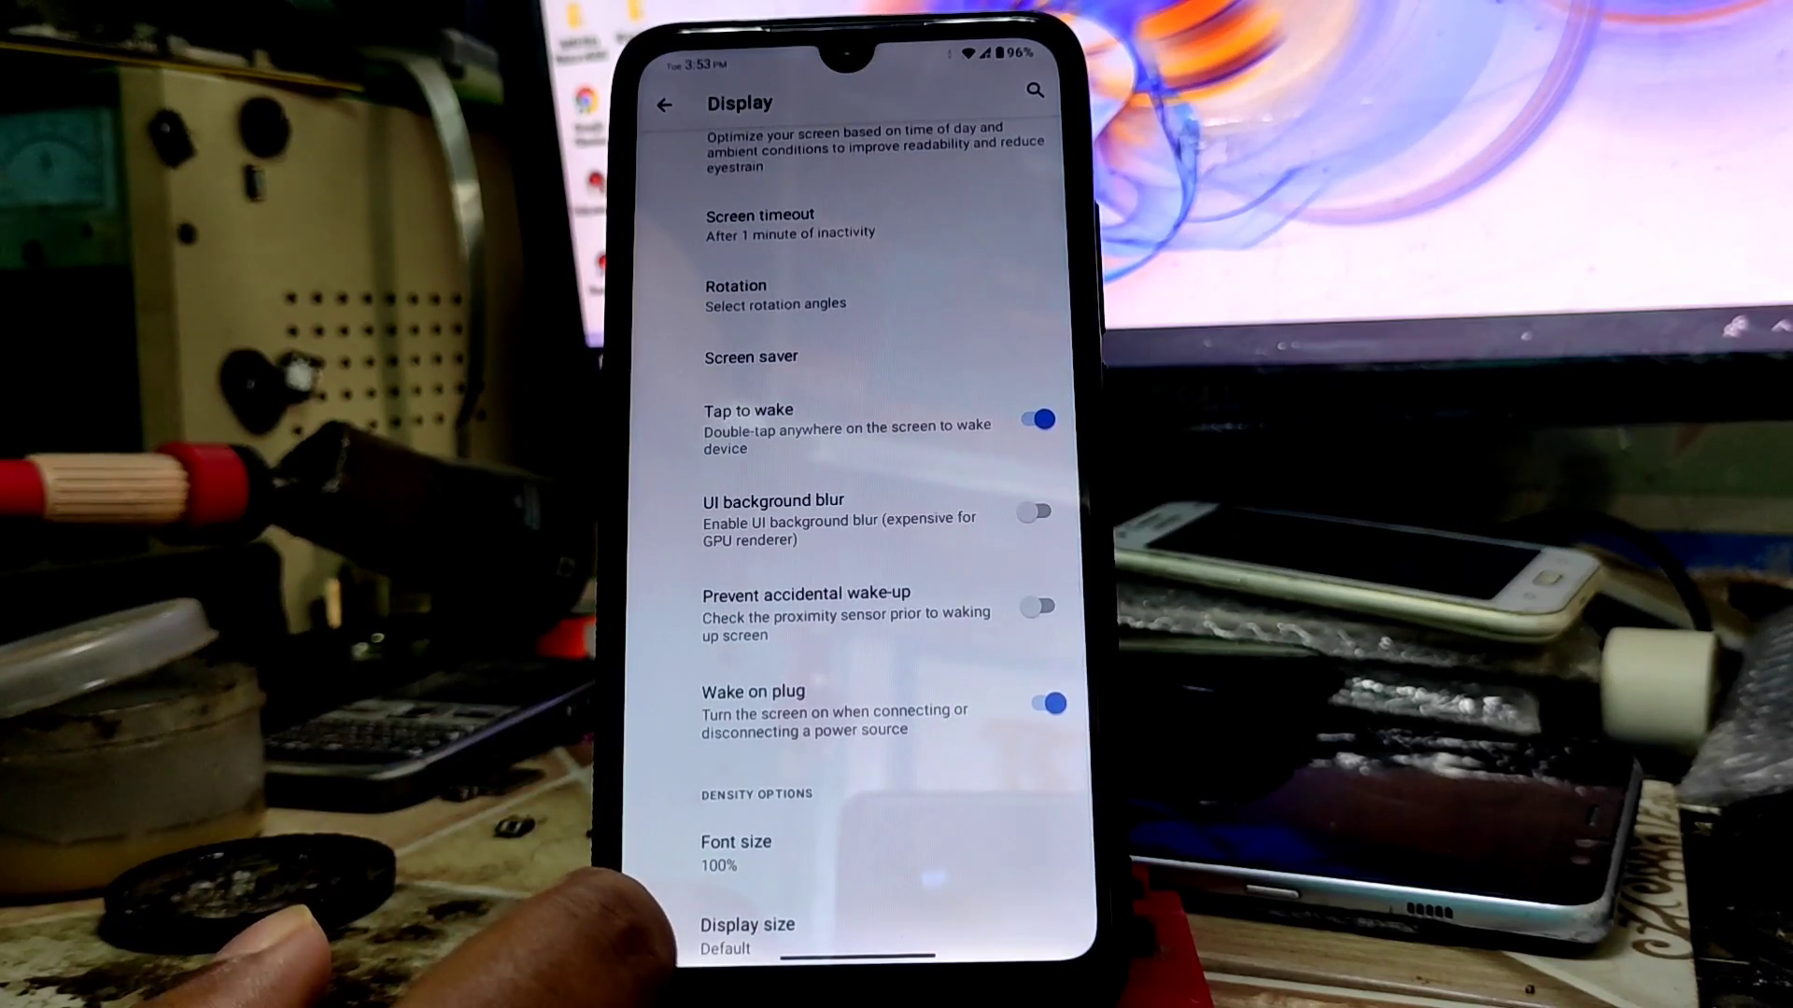
pyautogui.click(1033, 511)
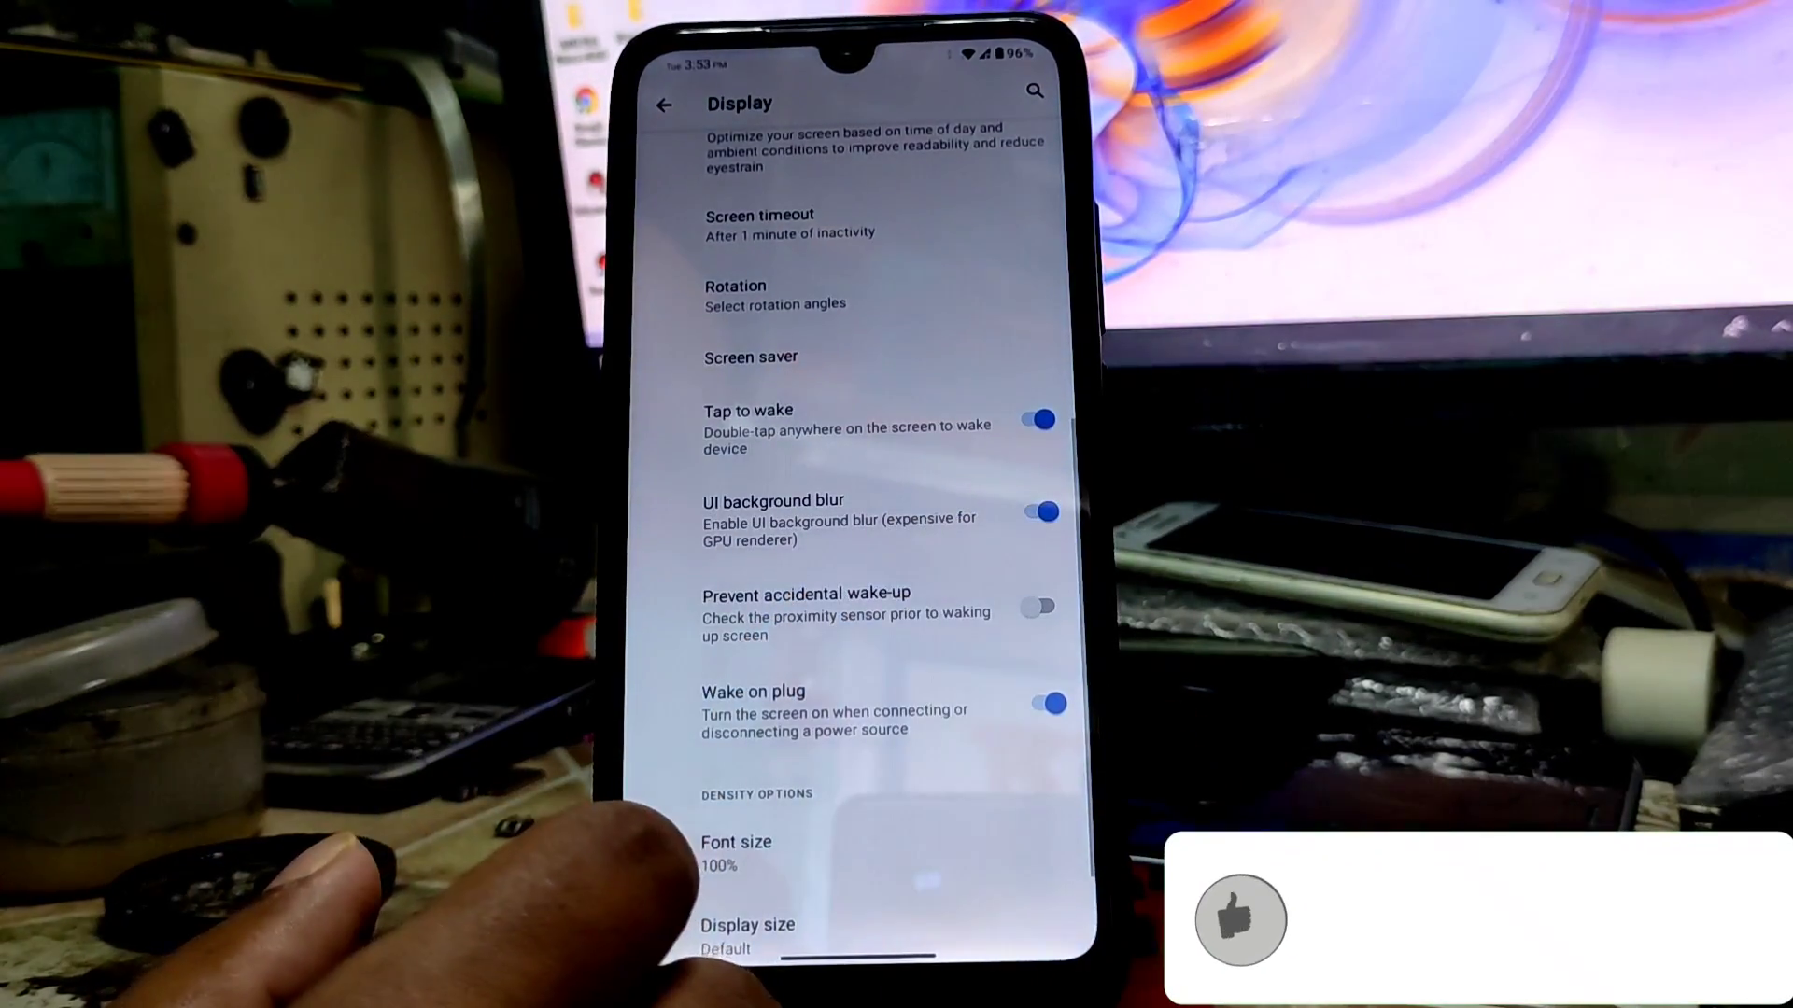
pyautogui.scroll(-3)
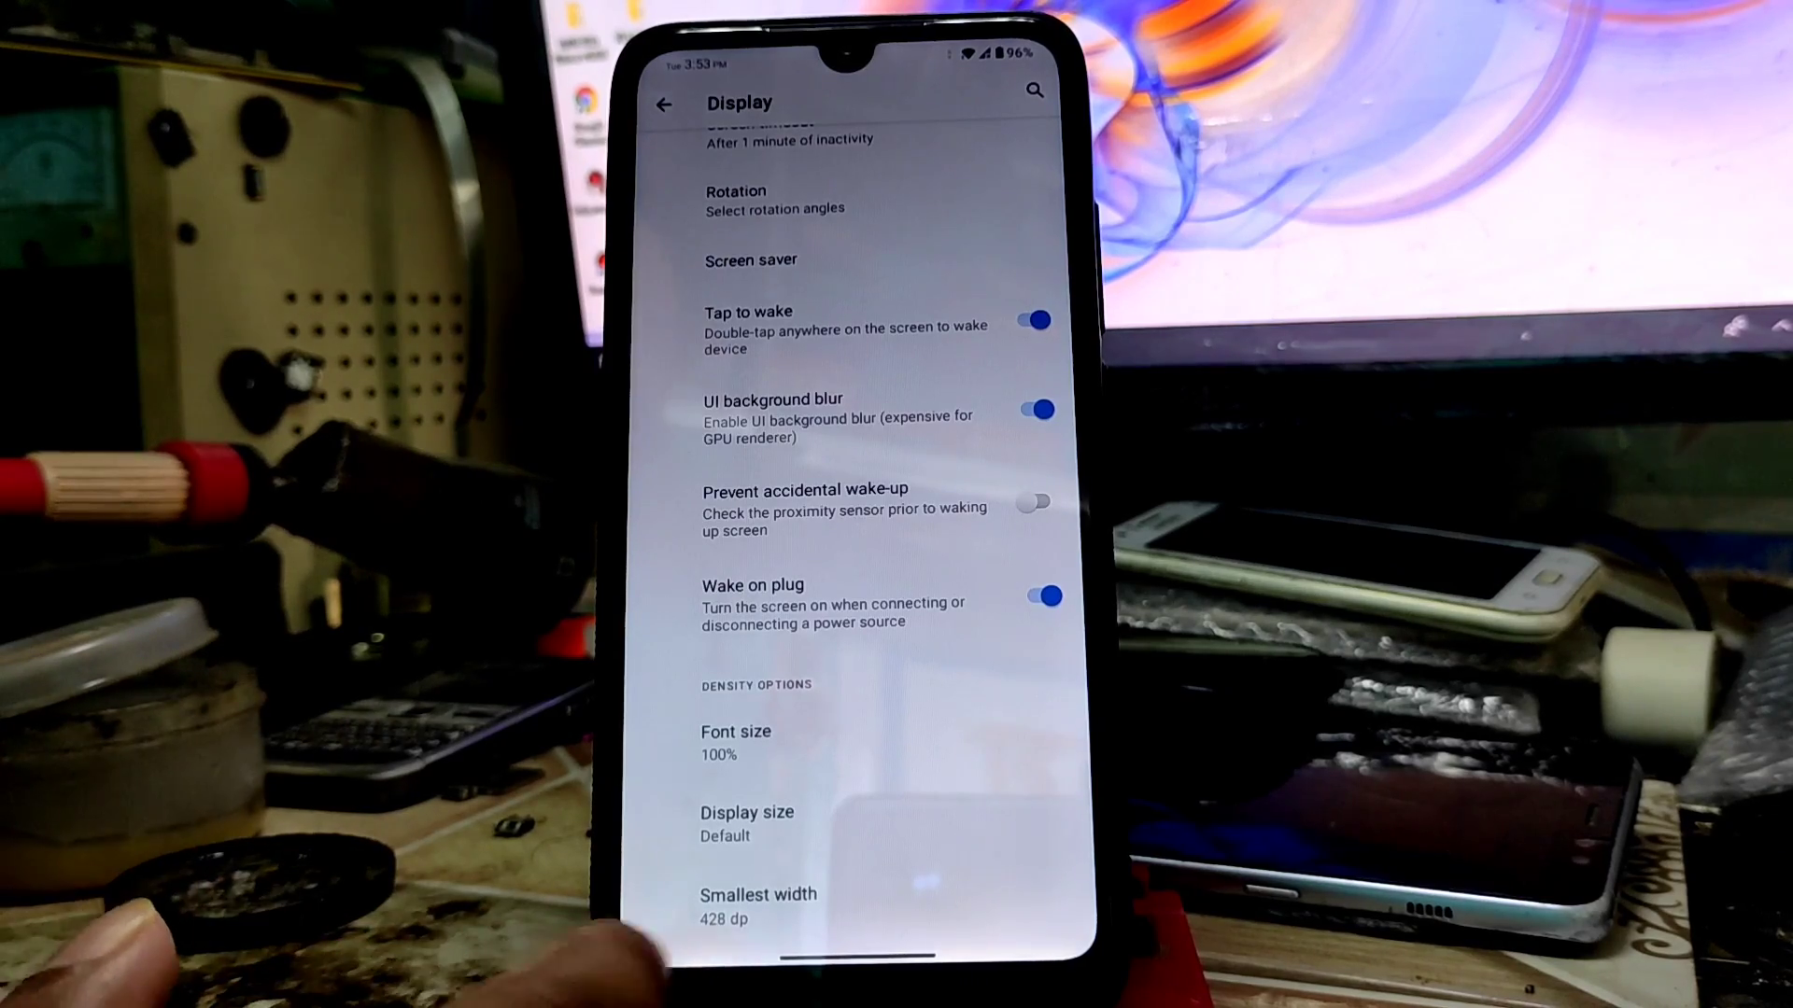
pyautogui.click(758, 906)
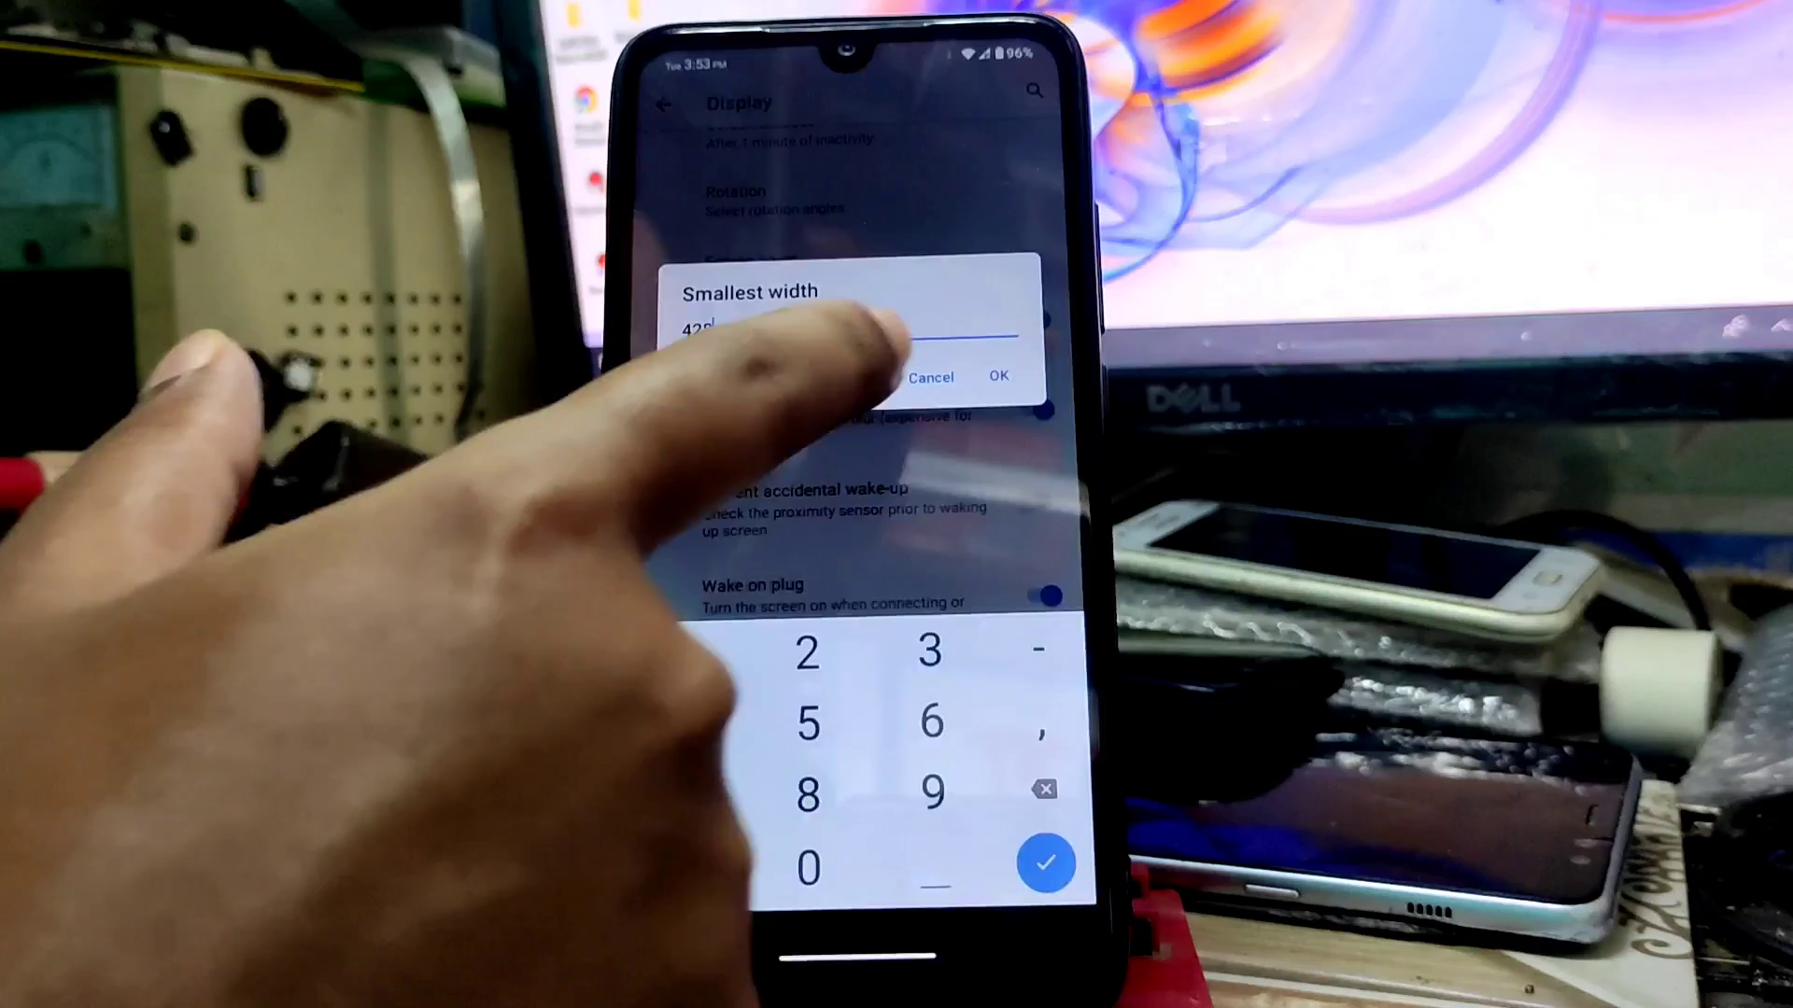
pyautogui.click(999, 377)
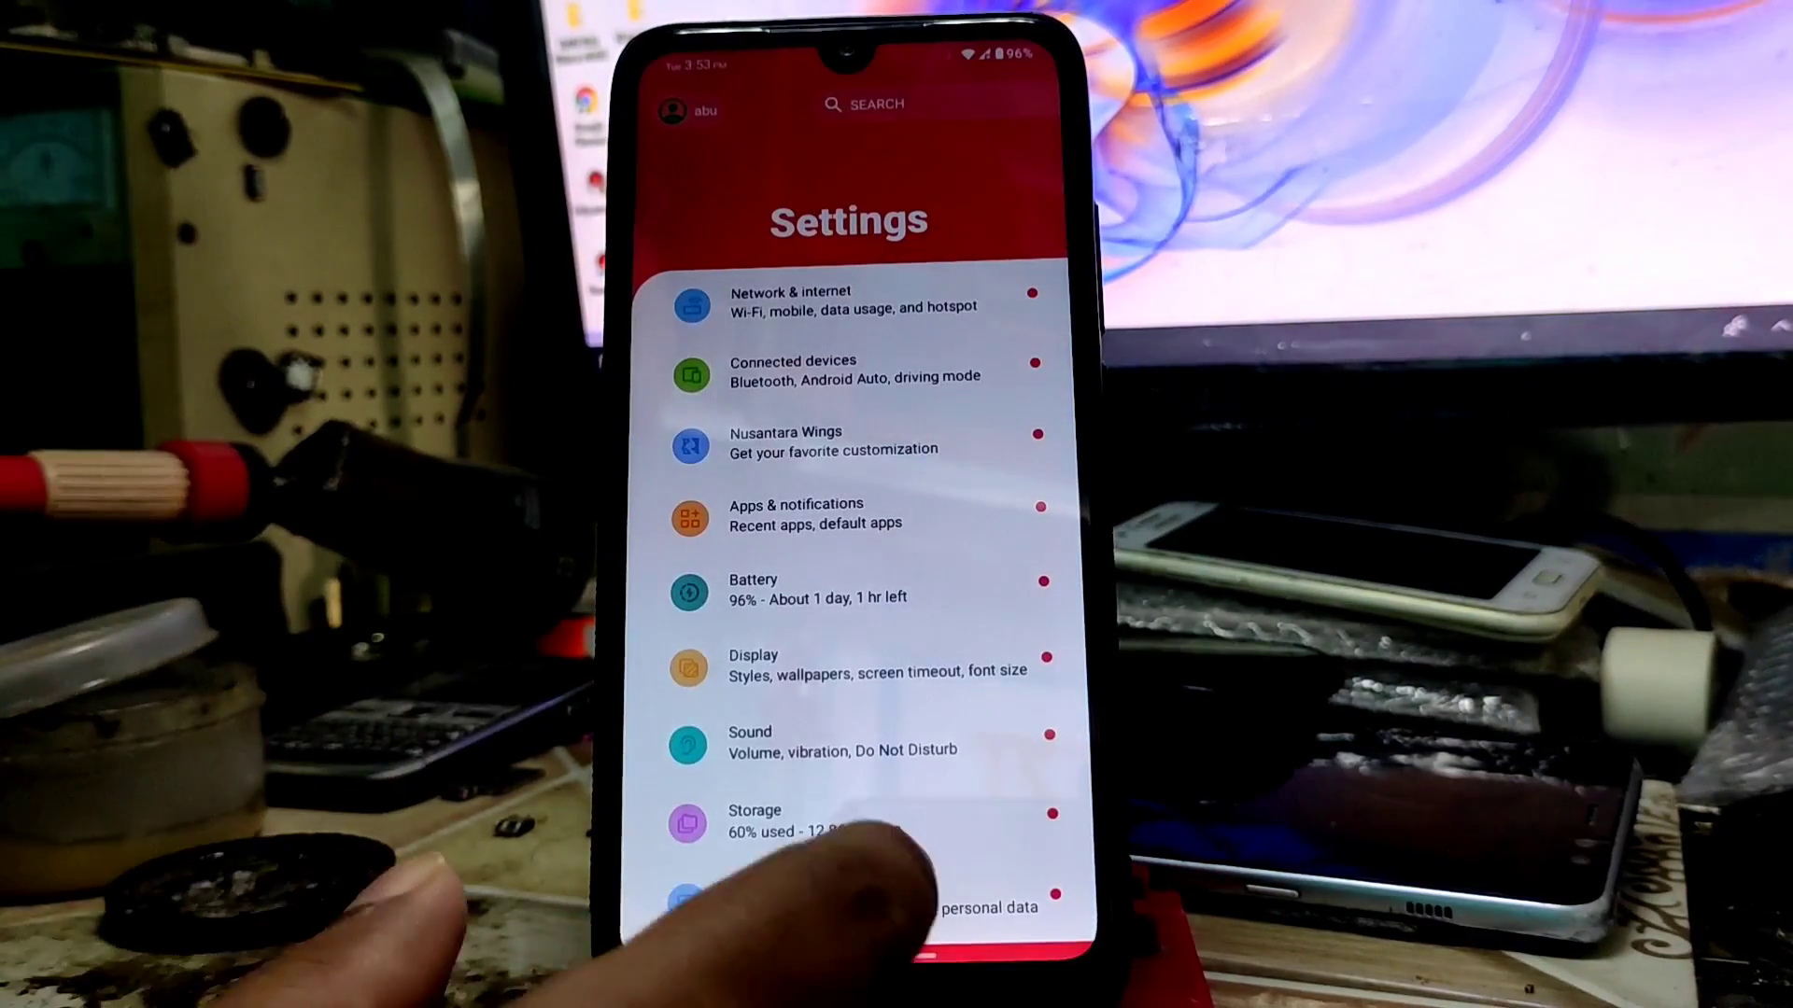
# Enable Allow signature spoofing in Nusantara Wings > Miscellaneous
pyautogui.scroll(-3)
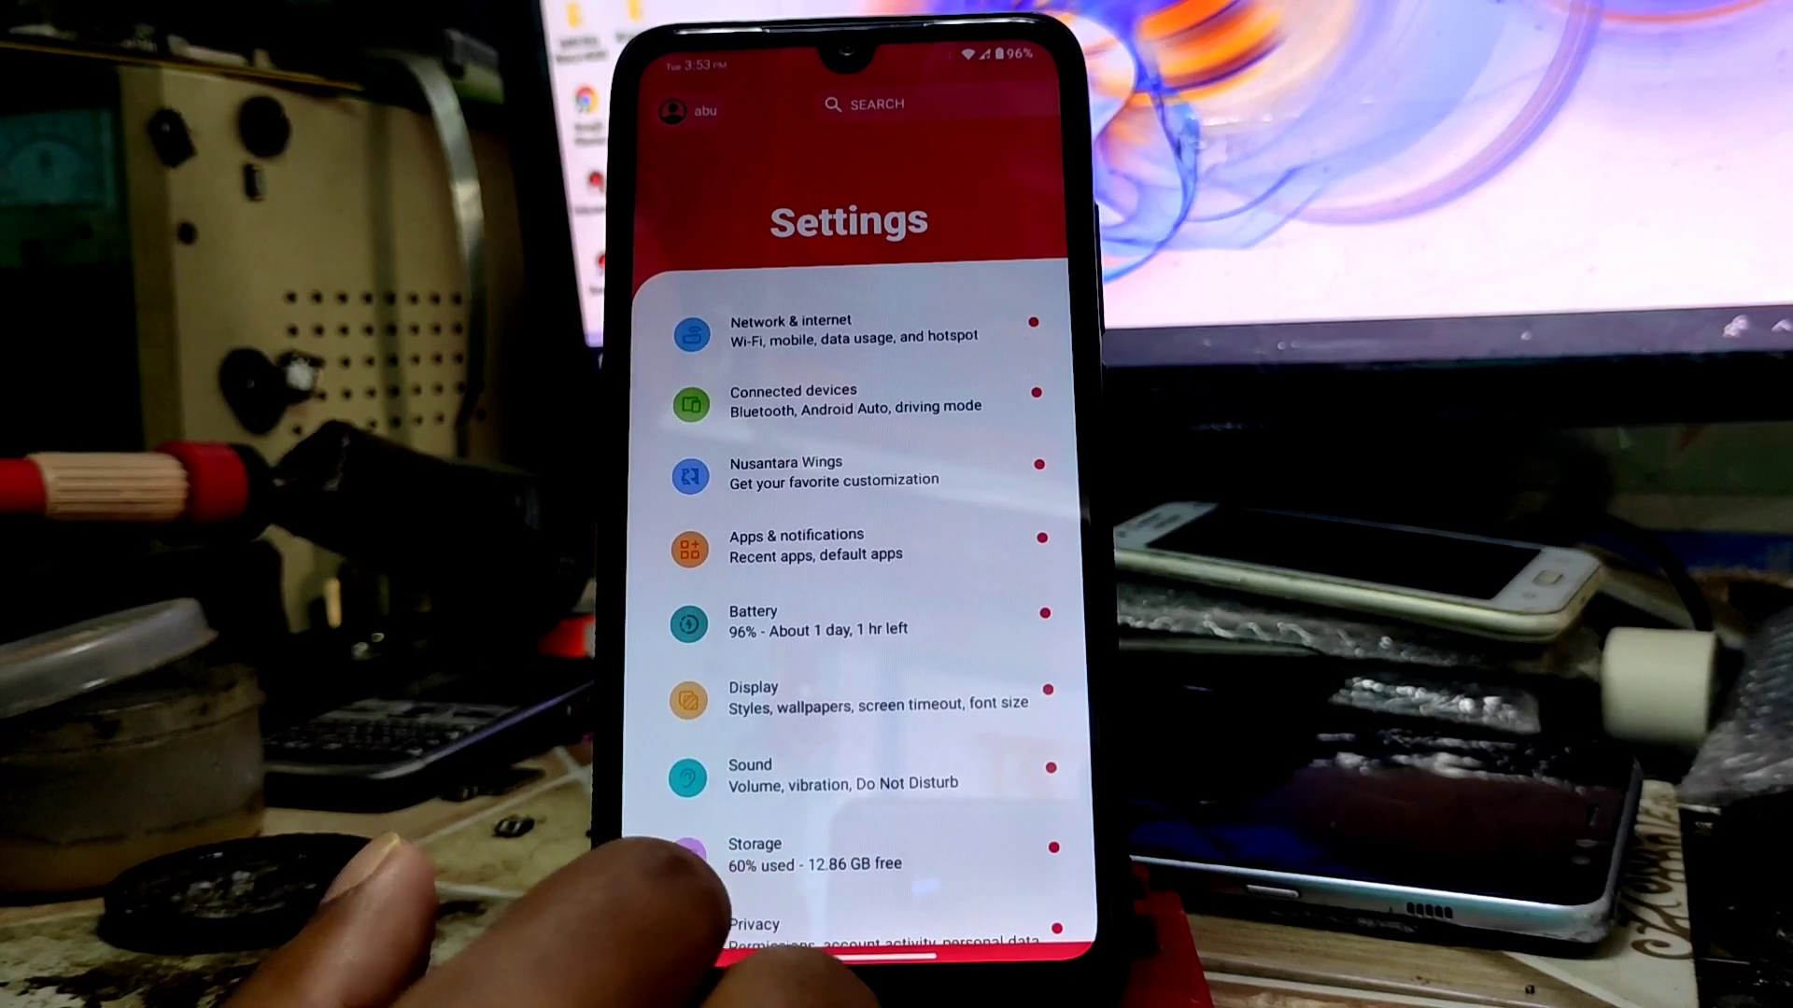
pyautogui.click(851, 471)
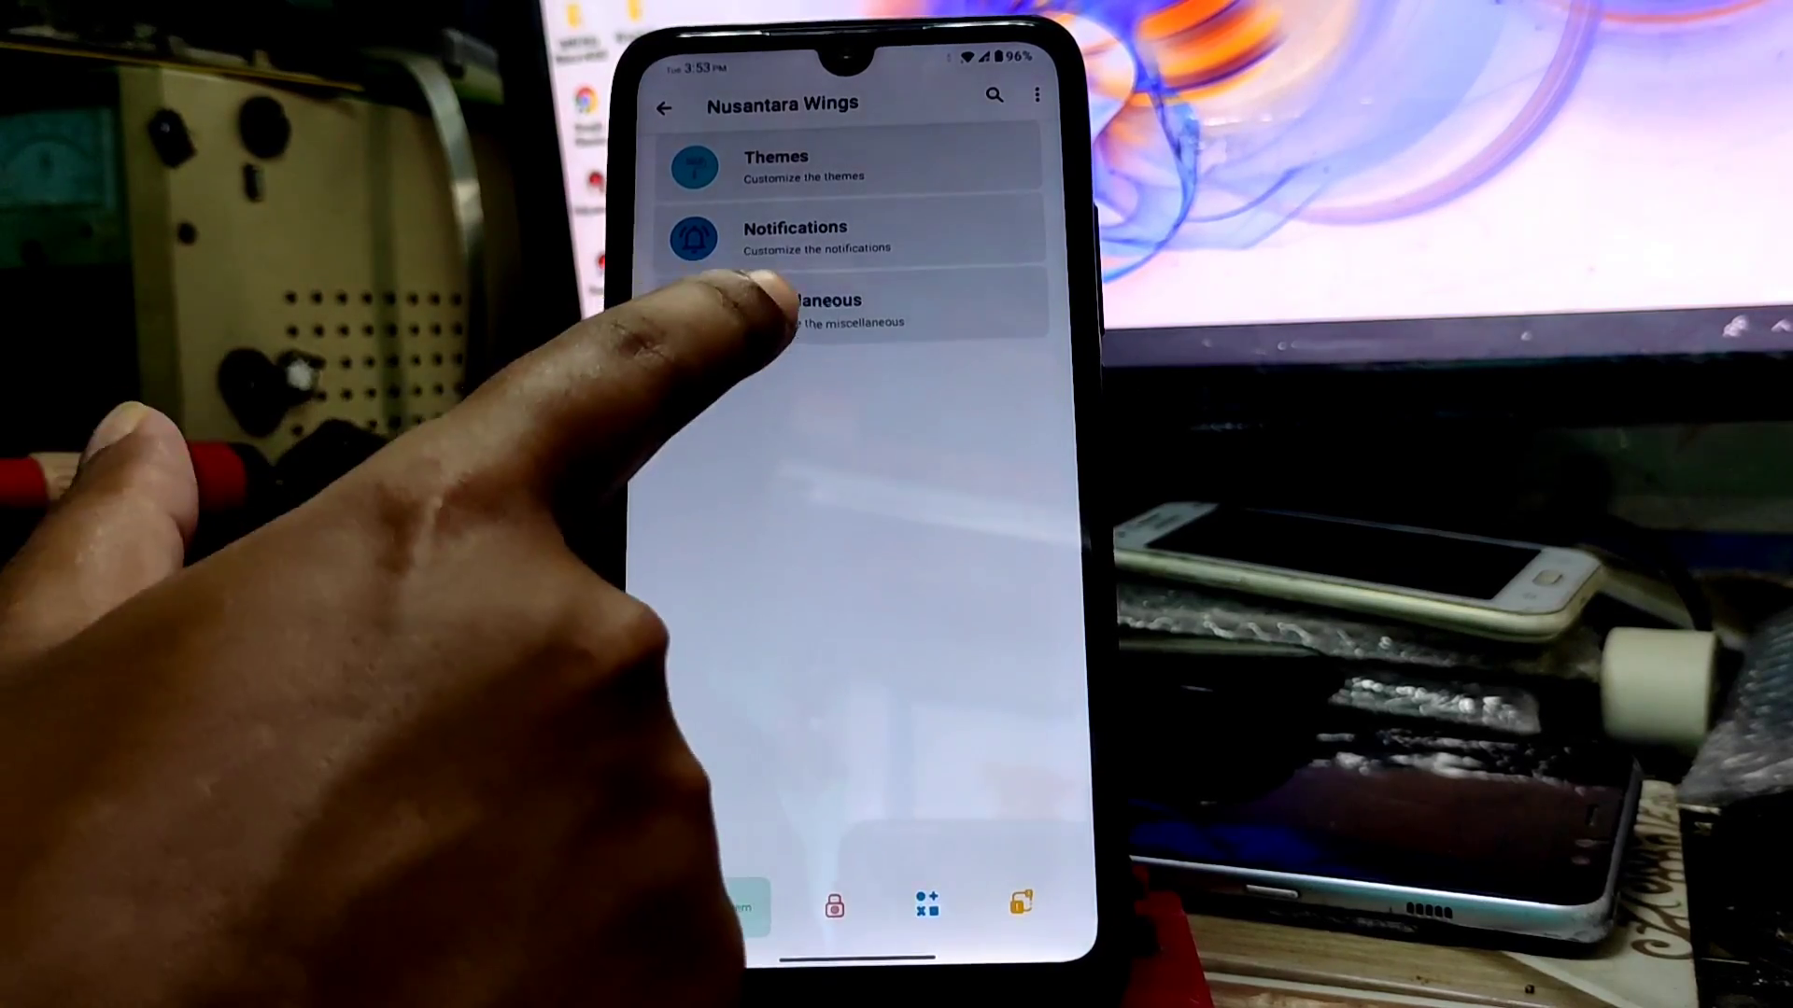
pyautogui.click(801, 308)
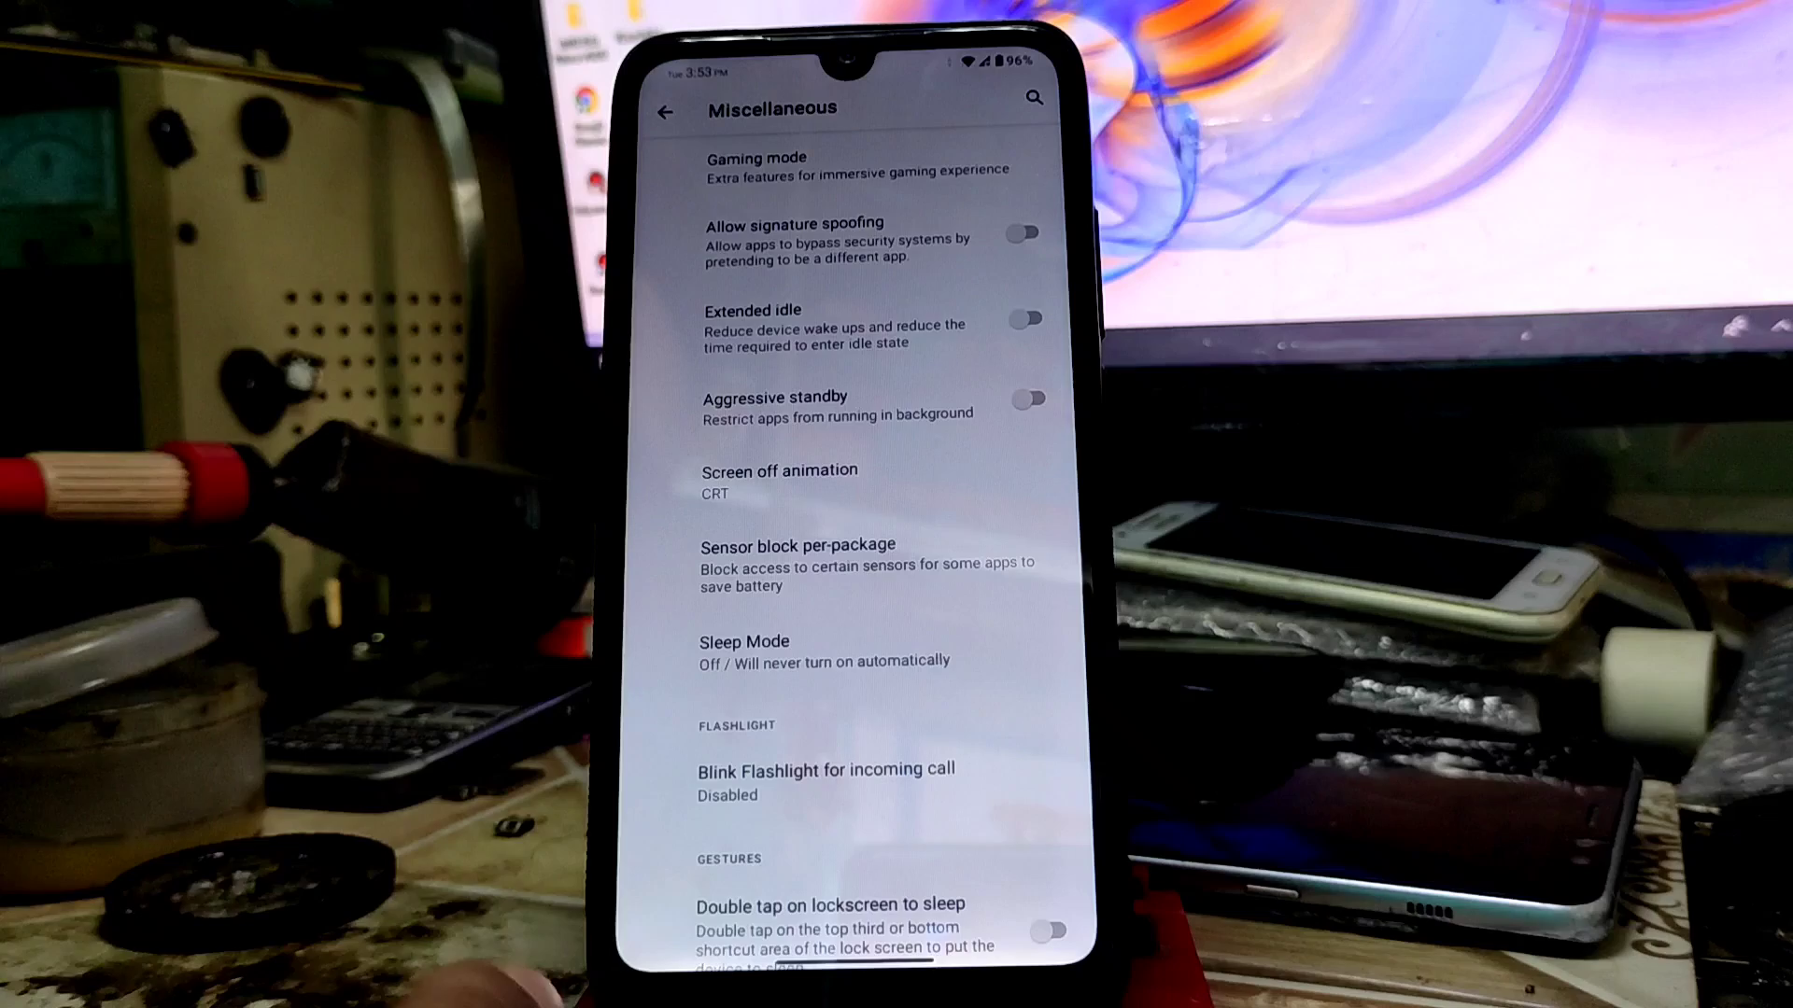
pyautogui.click(1023, 233)
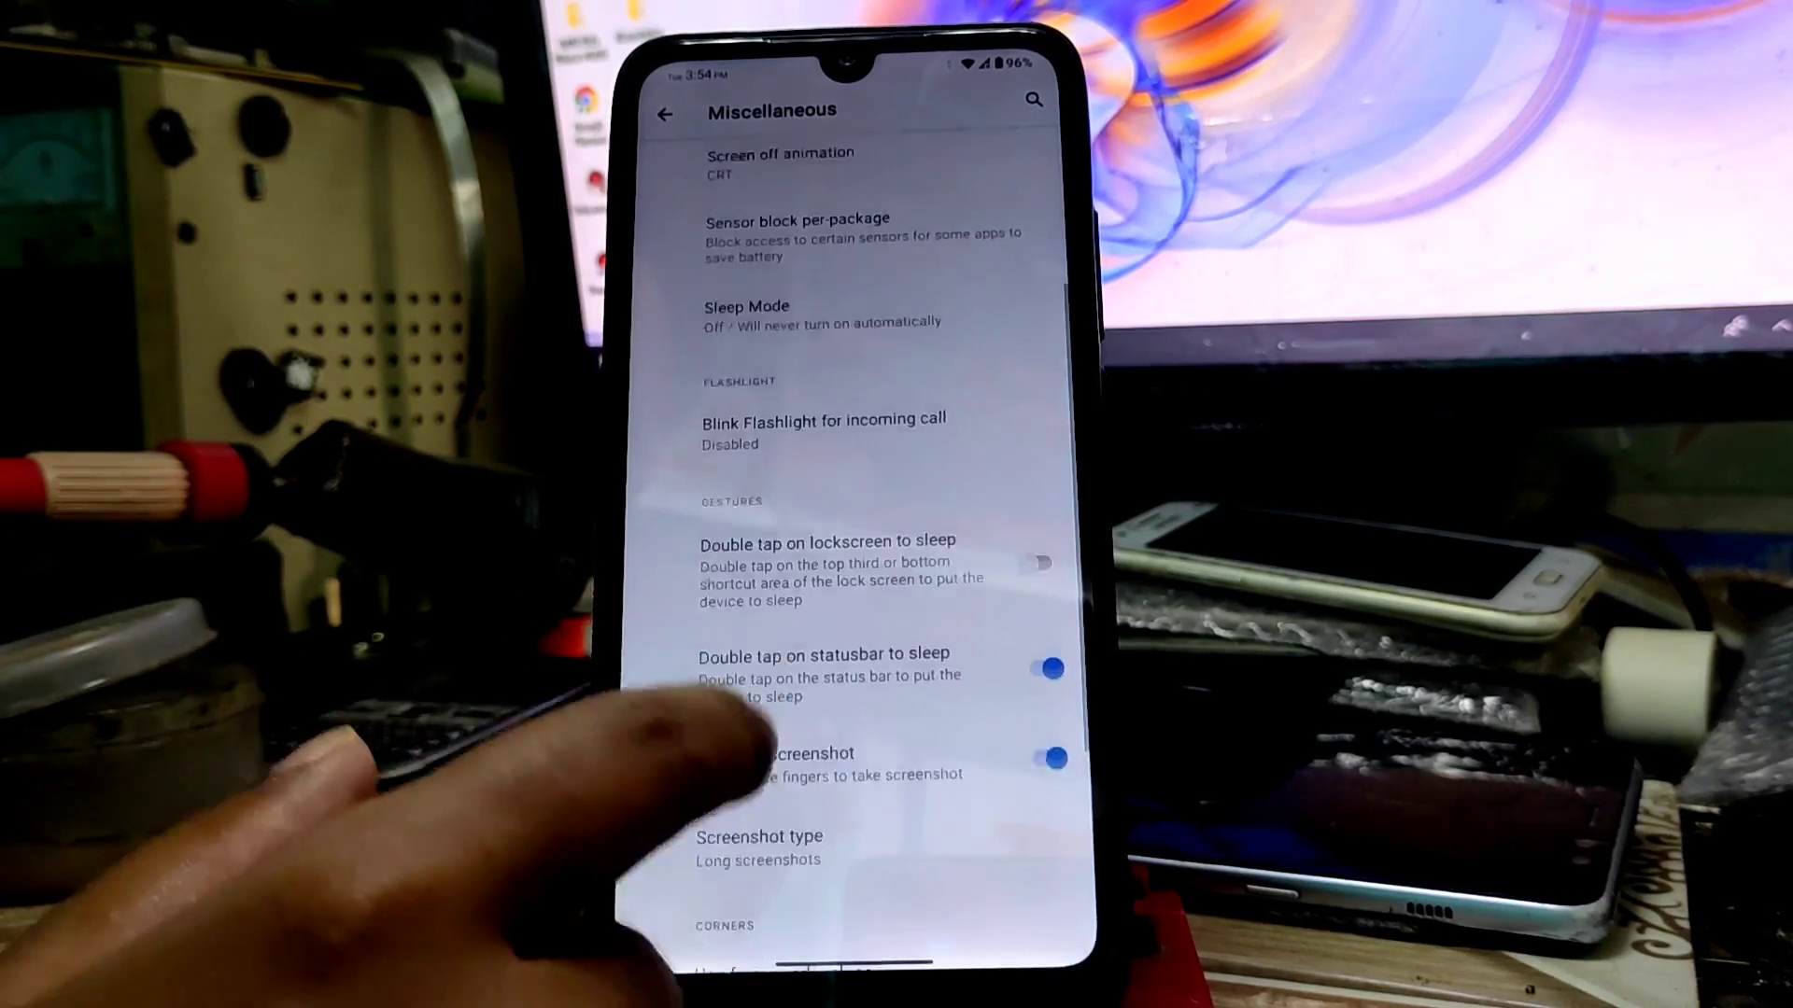
# Capture and save a long screenshot of the Miscellaneous page
pyautogui.click(779, 165)
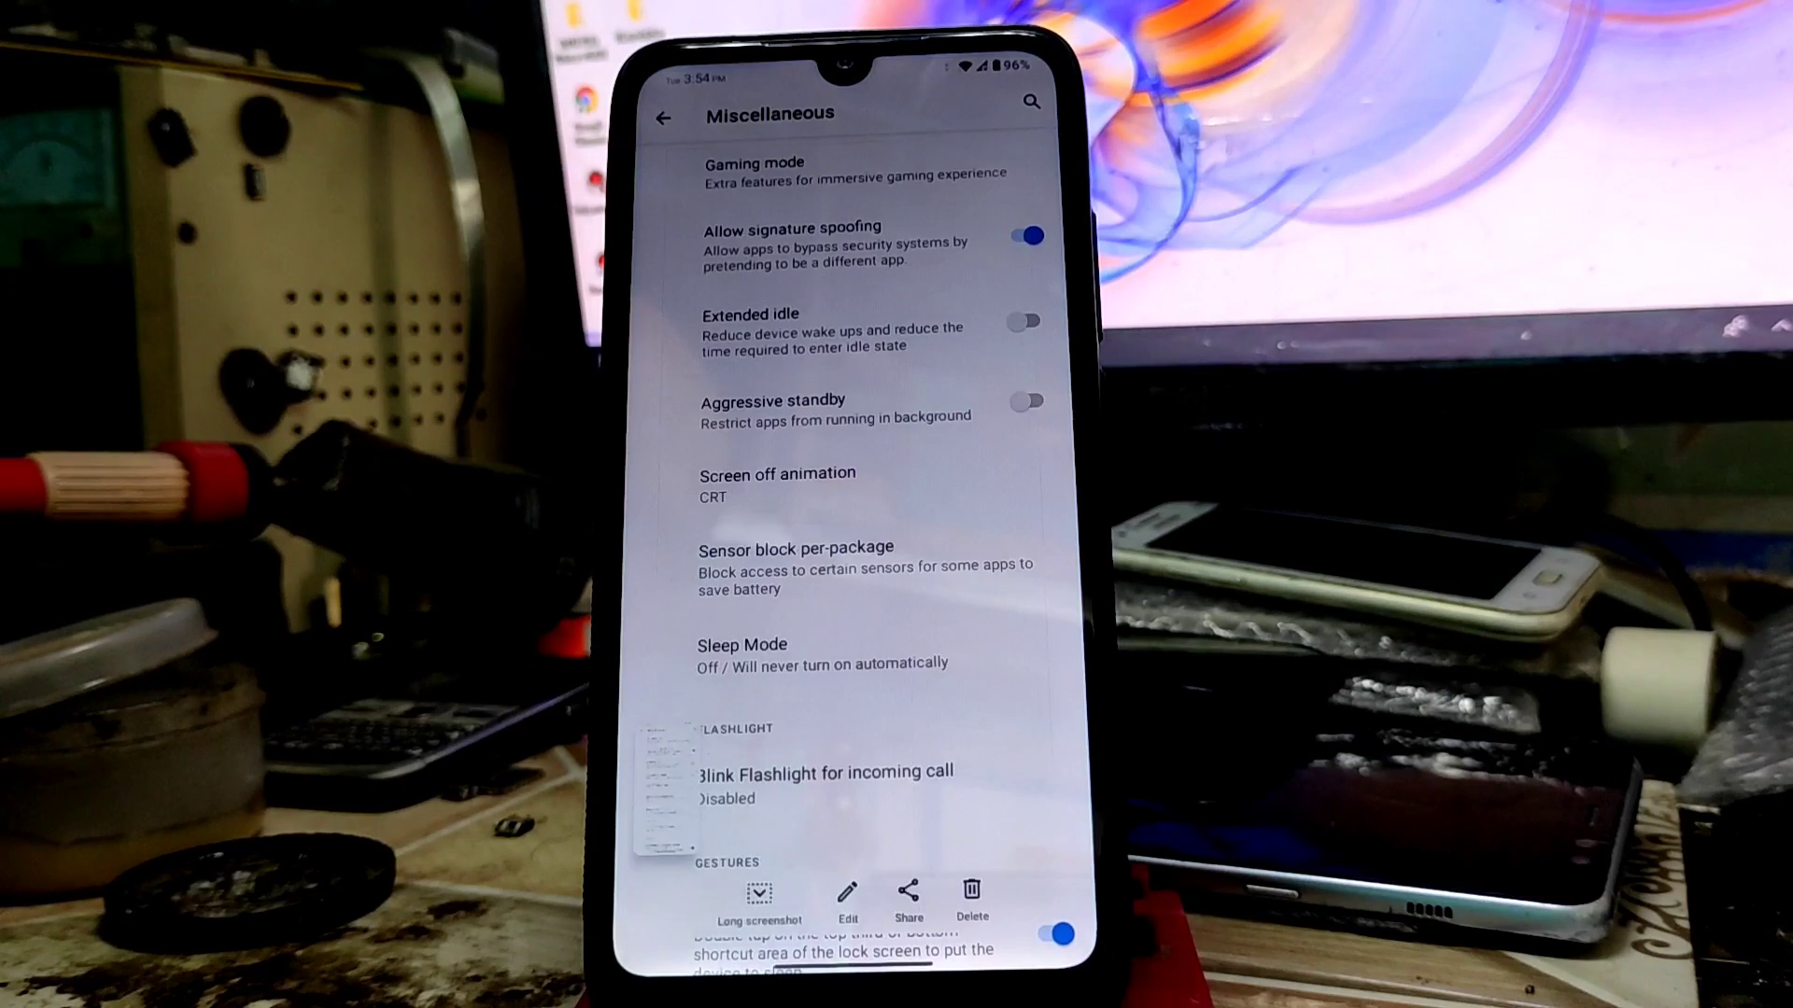
pyautogui.scroll(-3)
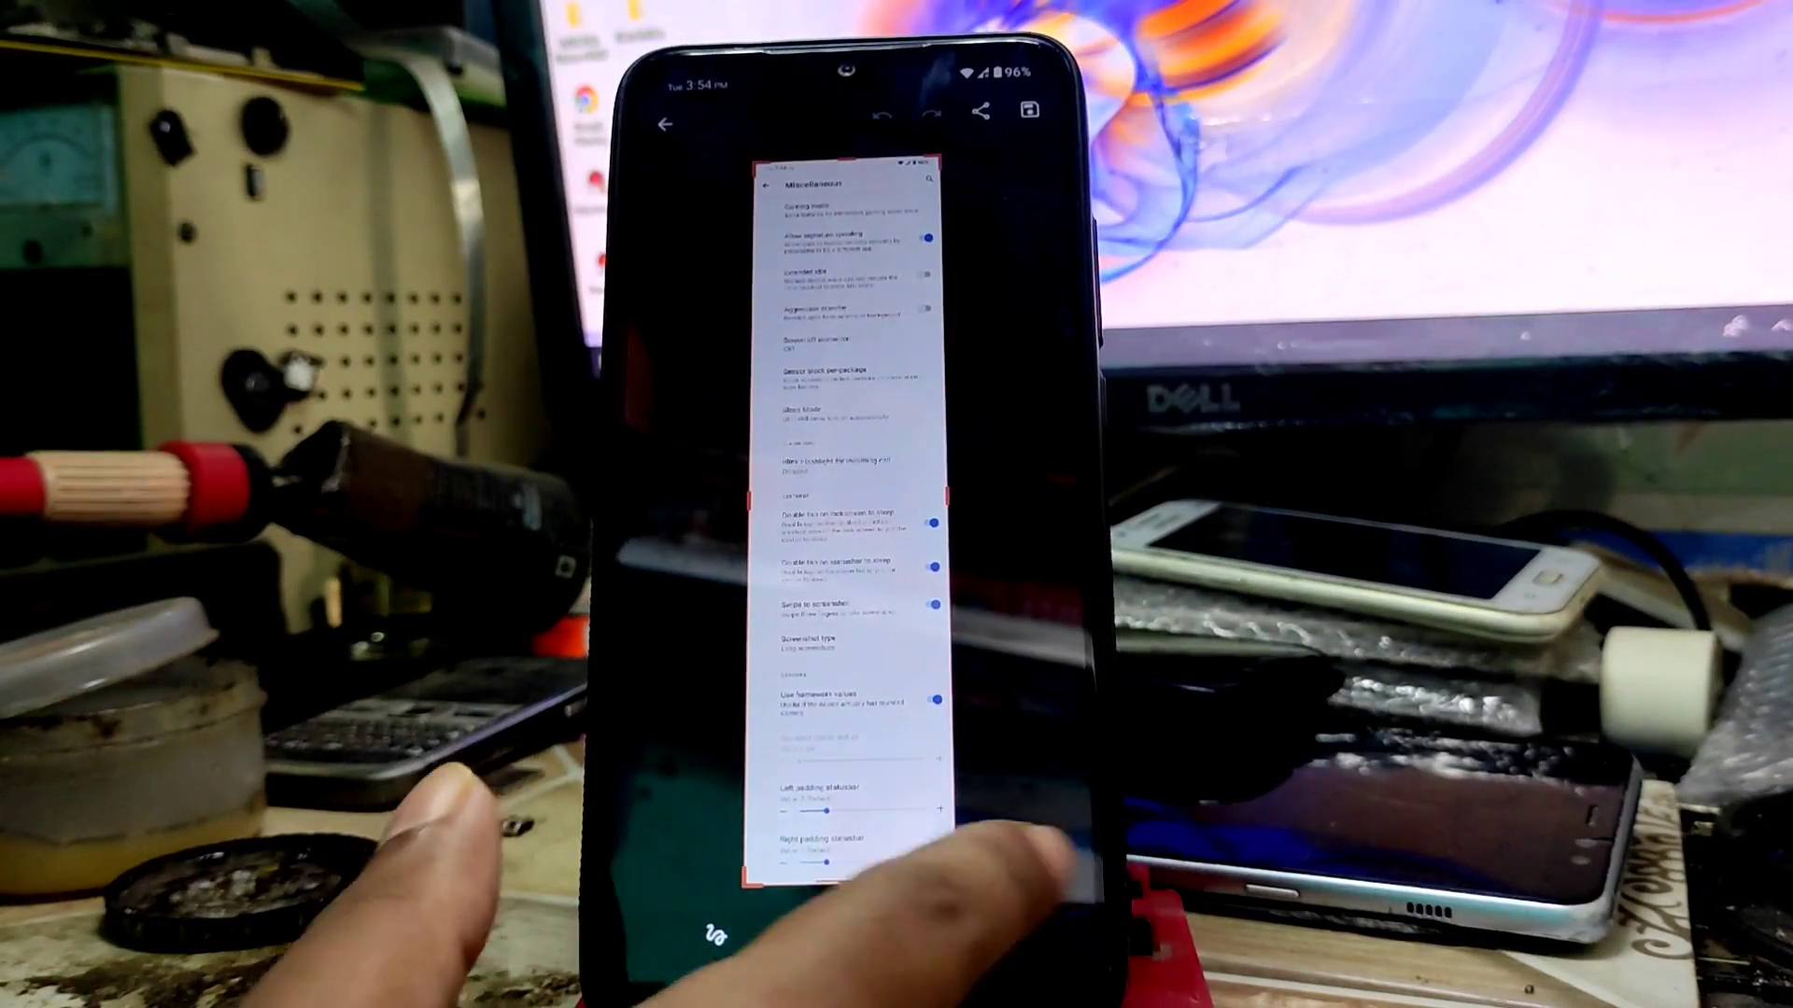
pyautogui.click(661, 126)
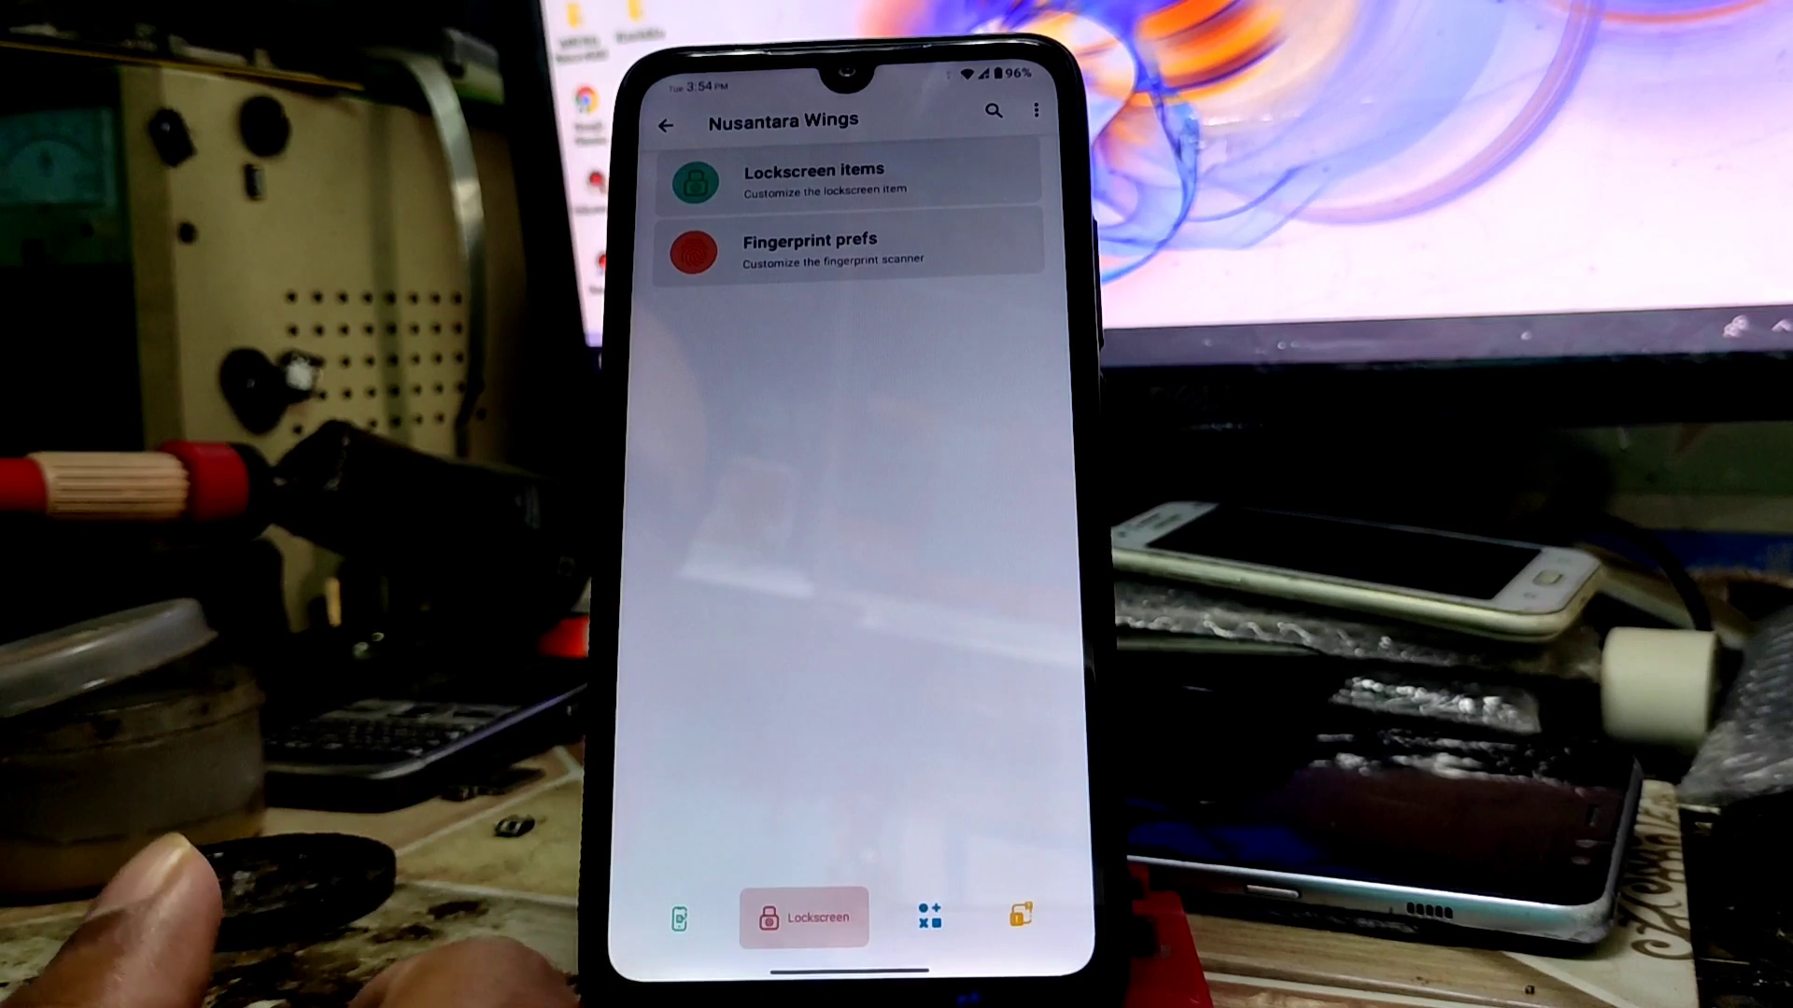
# View the Lockscreen and Statusbar sections and the Traffic indicators options, then go to the home screen
pyautogui.click(810, 248)
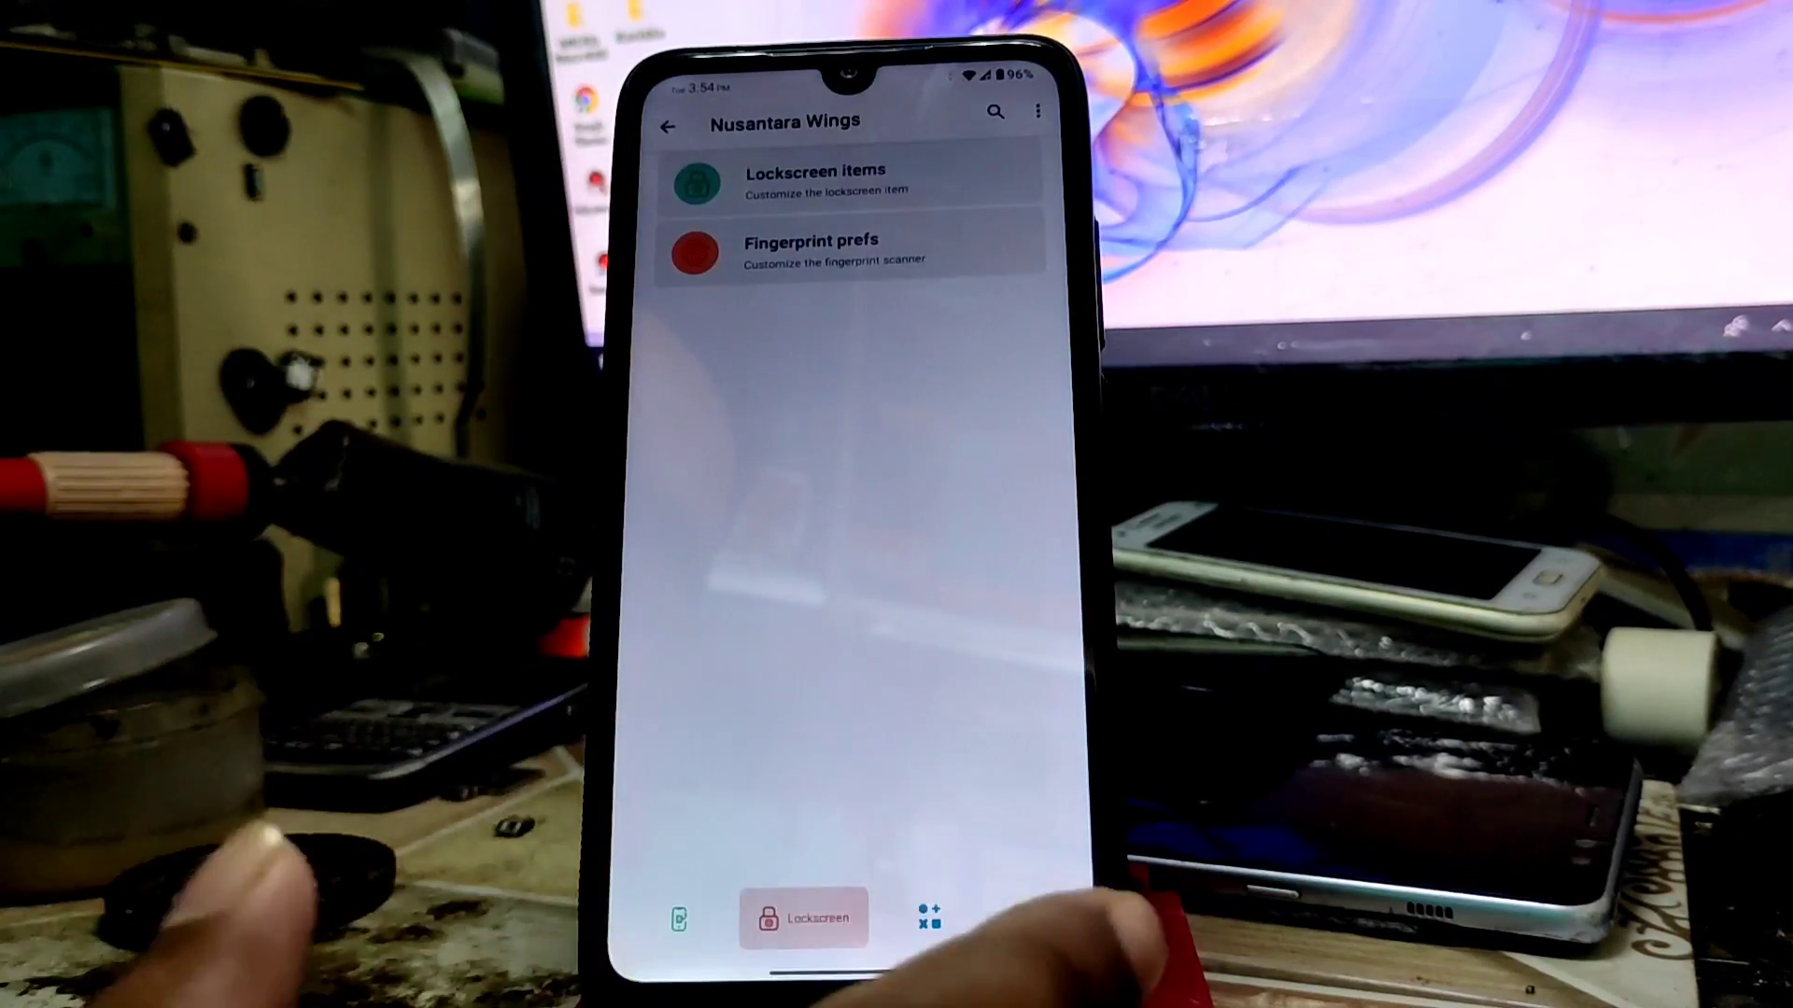
pyautogui.click(895, 917)
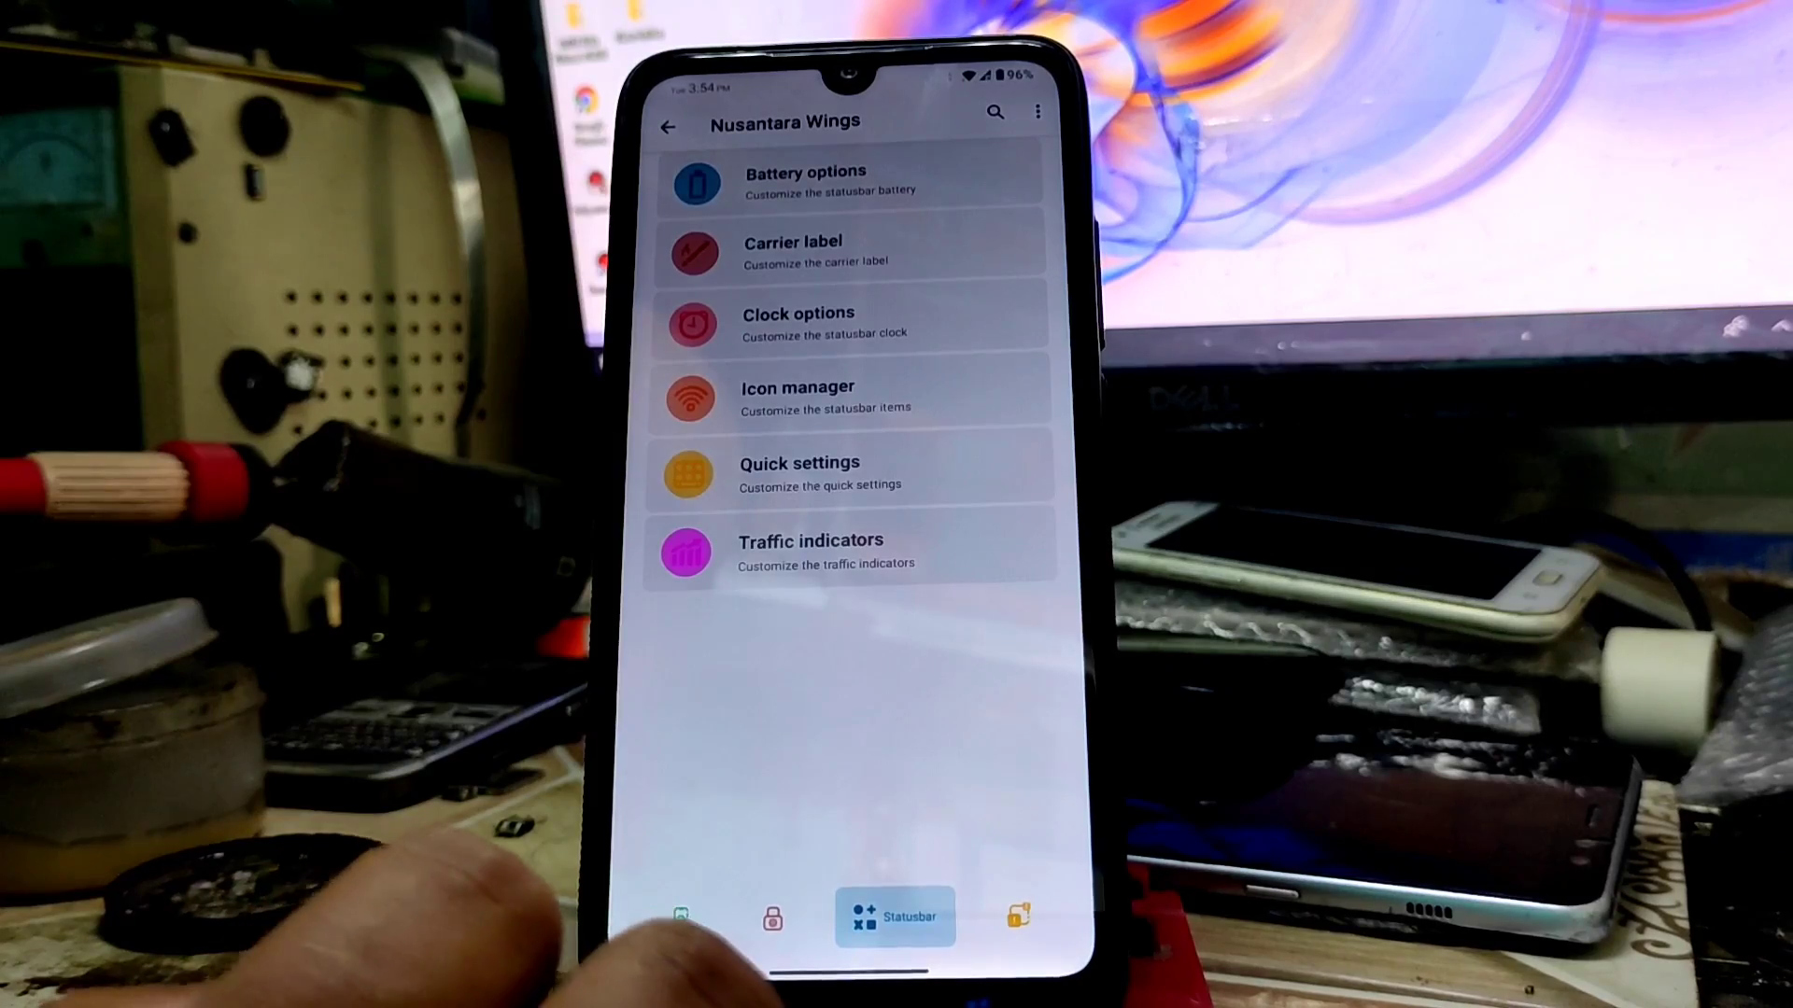
pyautogui.click(812, 551)
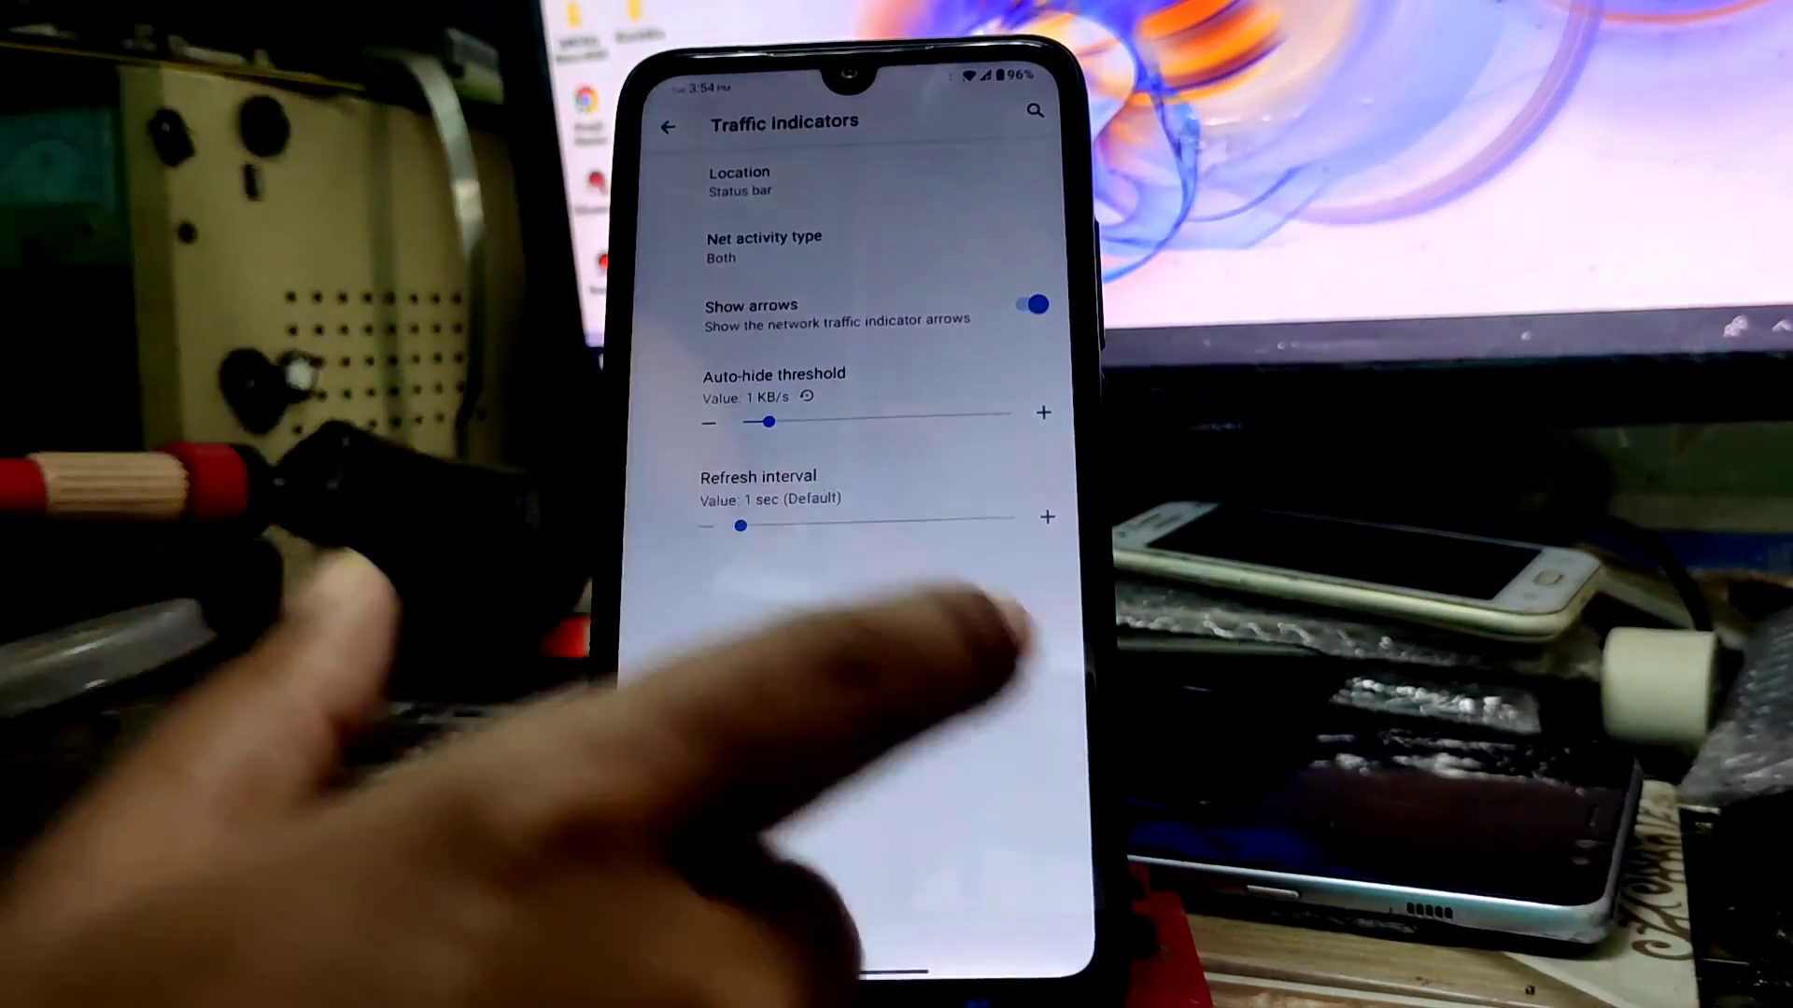
pyautogui.click(671, 127)
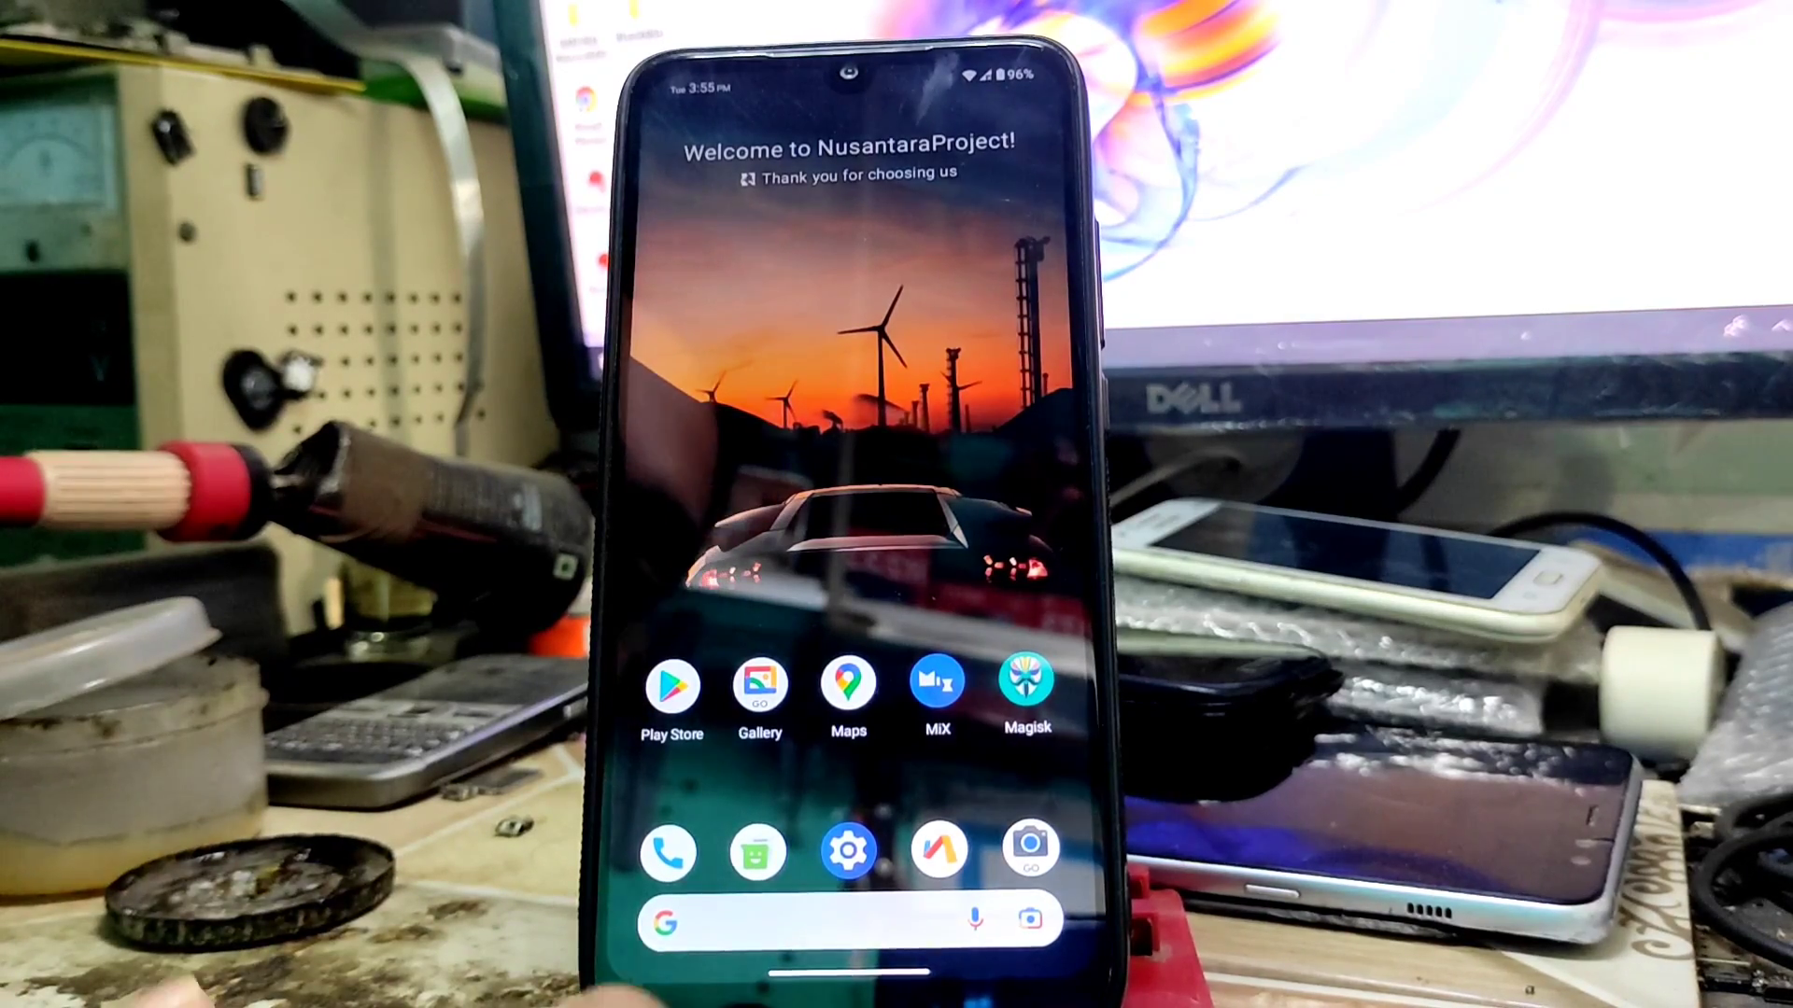
# Launch the SafetyNet Test app from the app drawer
pyautogui.click(846, 685)
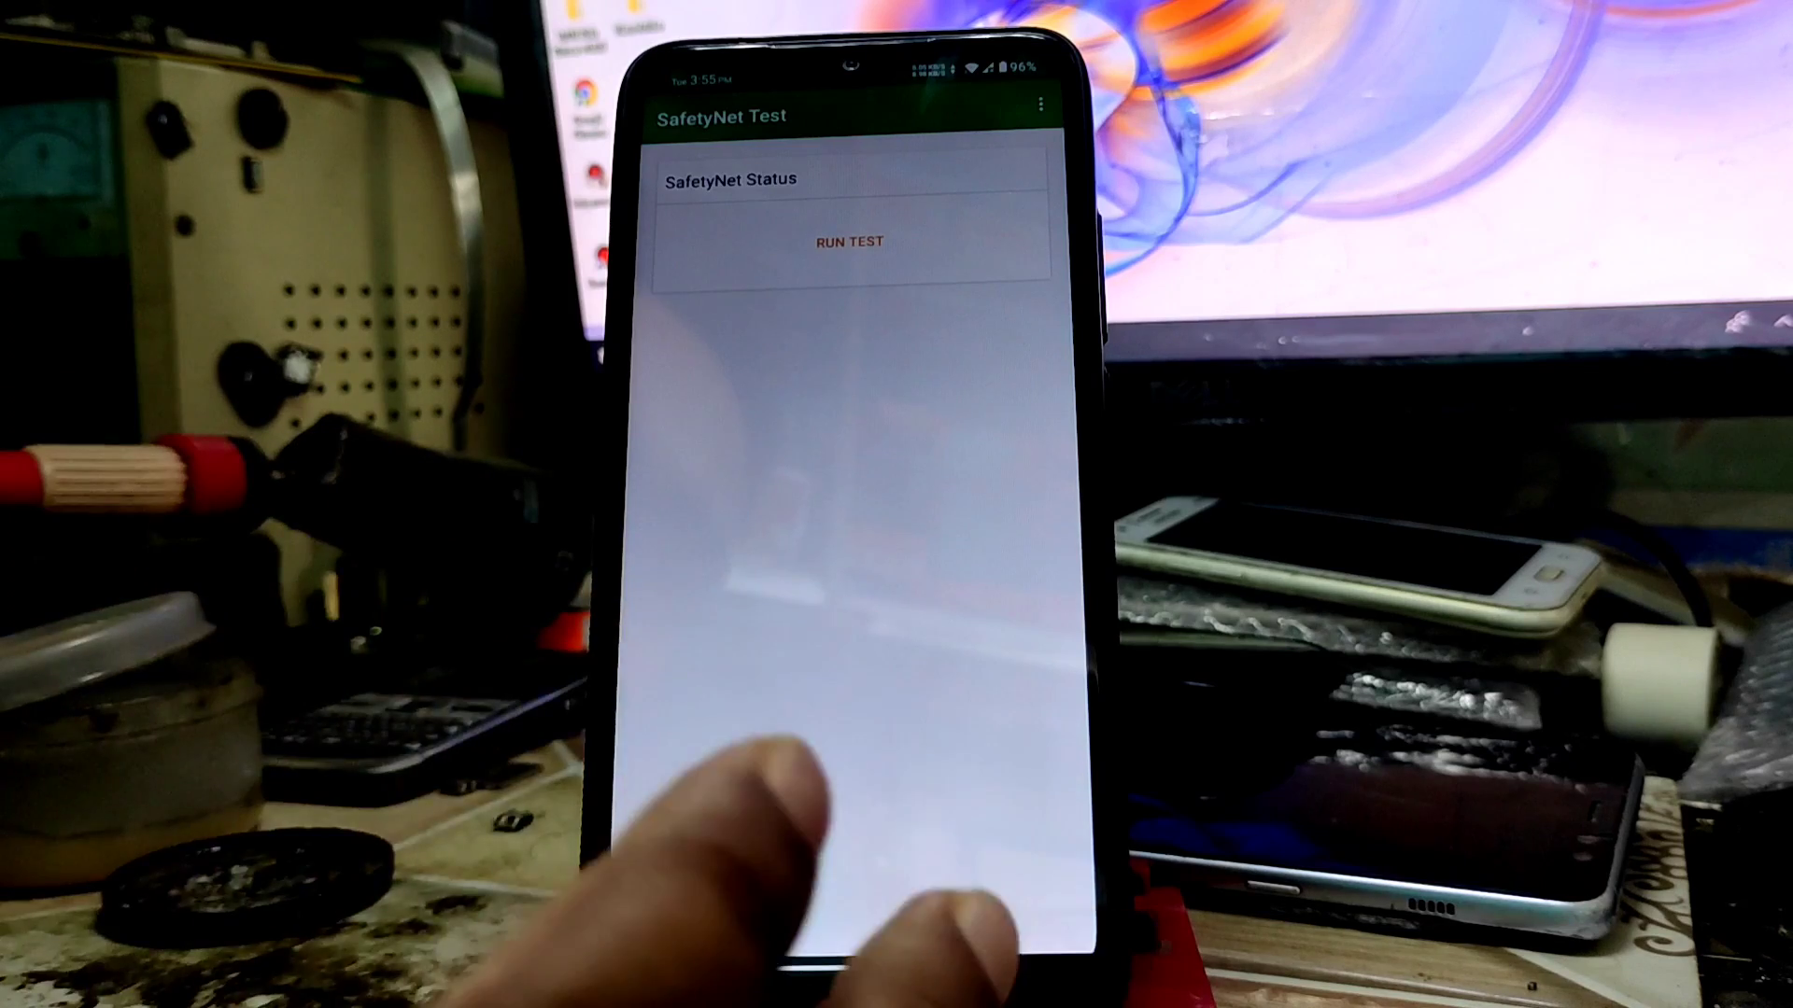
# Exit SafetyNet Test to the home screen and launch Gallery Go
pyautogui.click(846, 241)
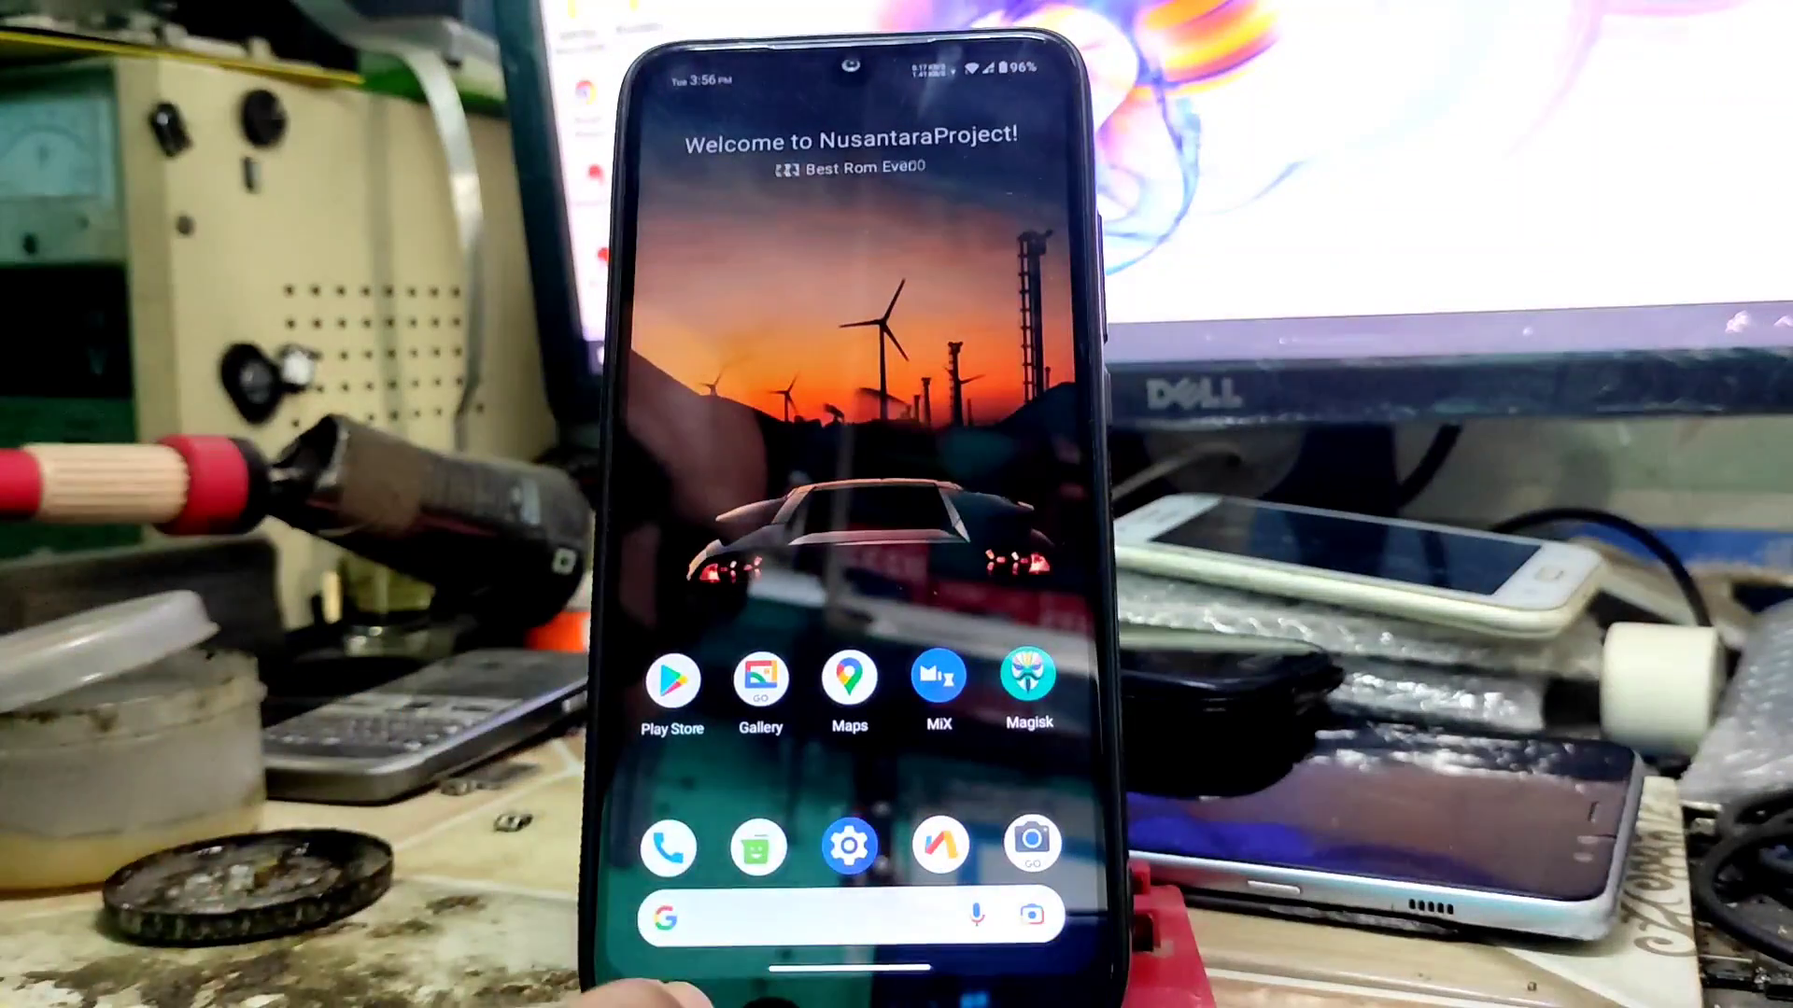
pyautogui.click(760, 676)
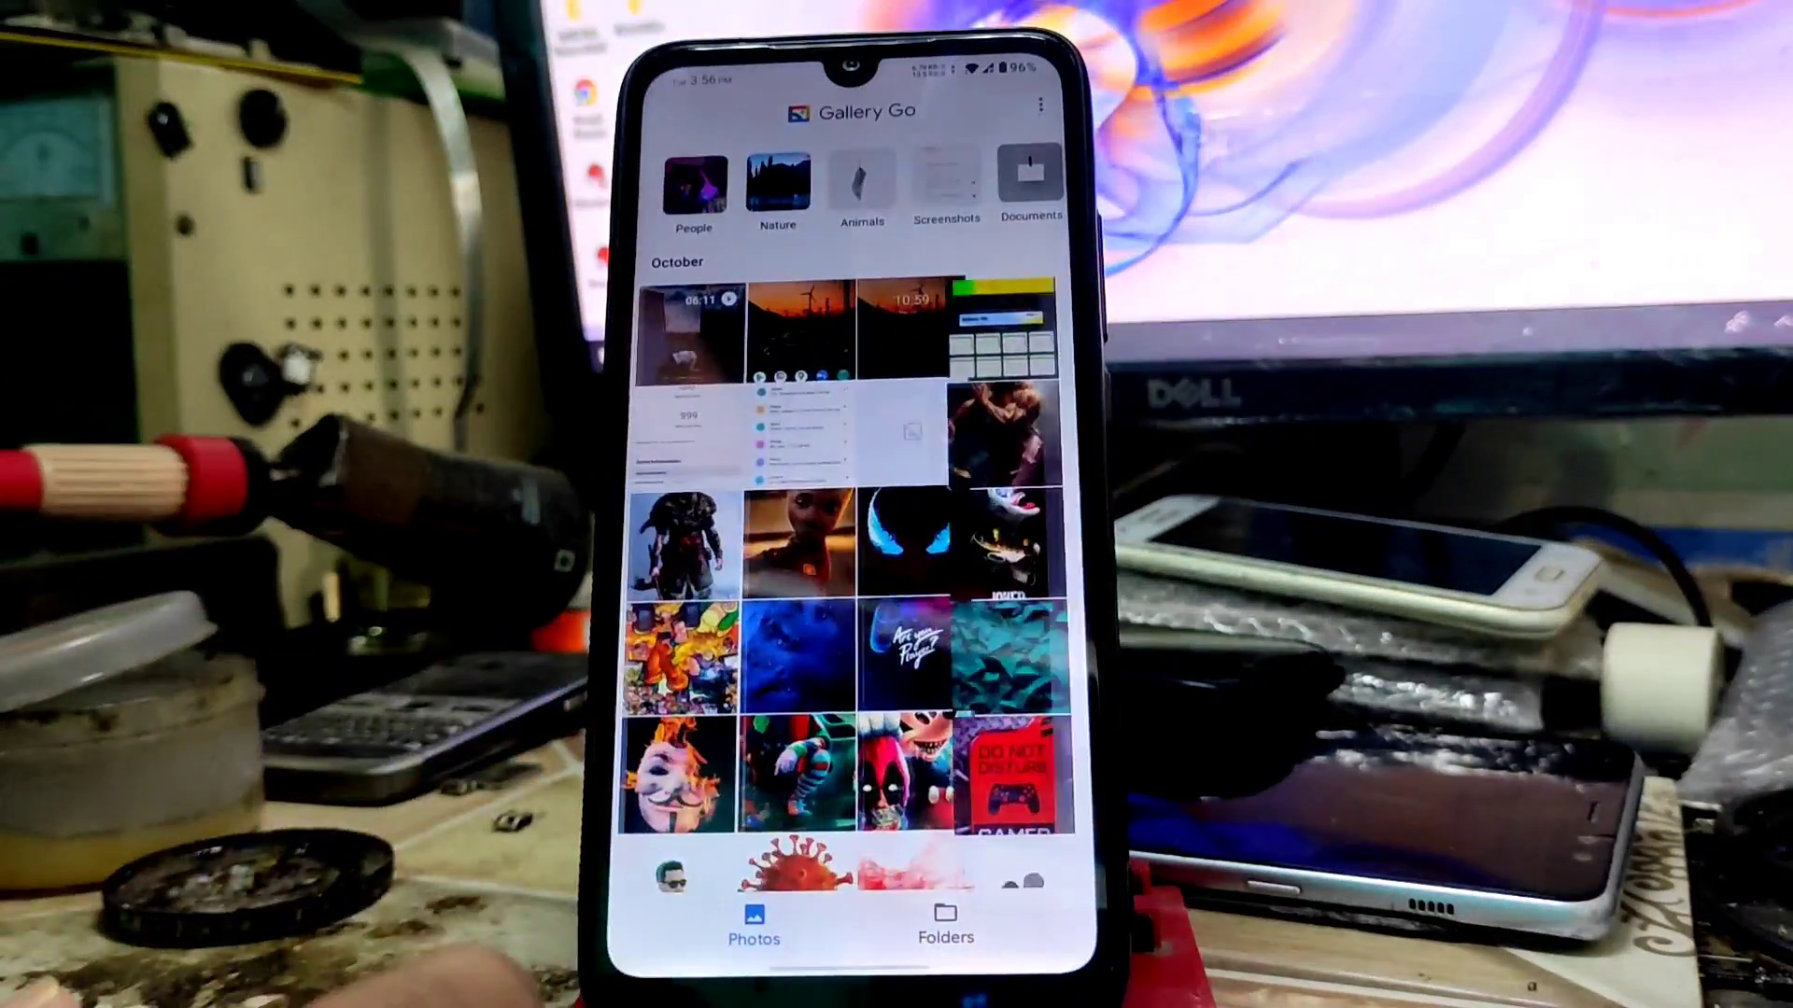